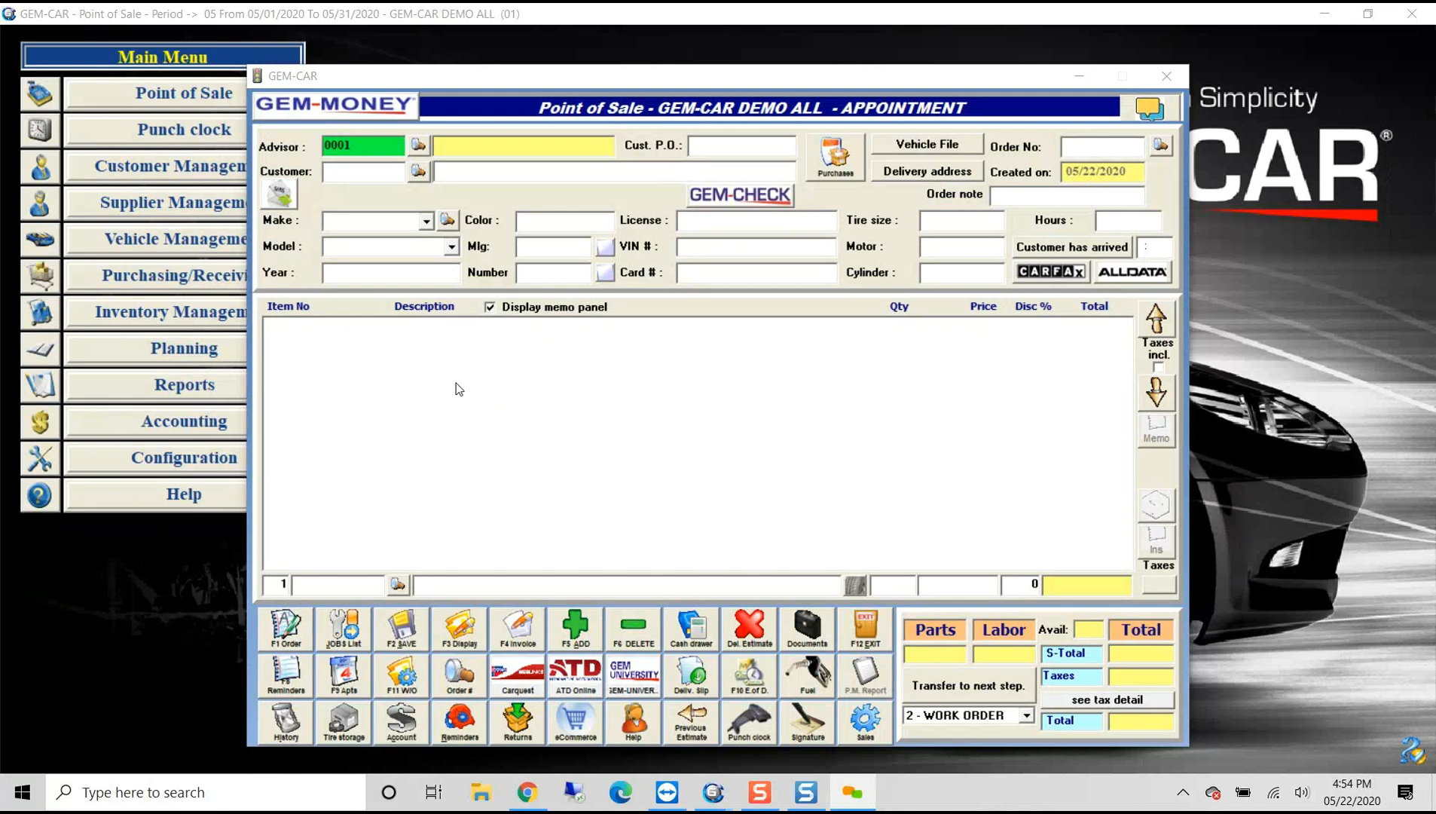
pyautogui.moveTo(526, 406)
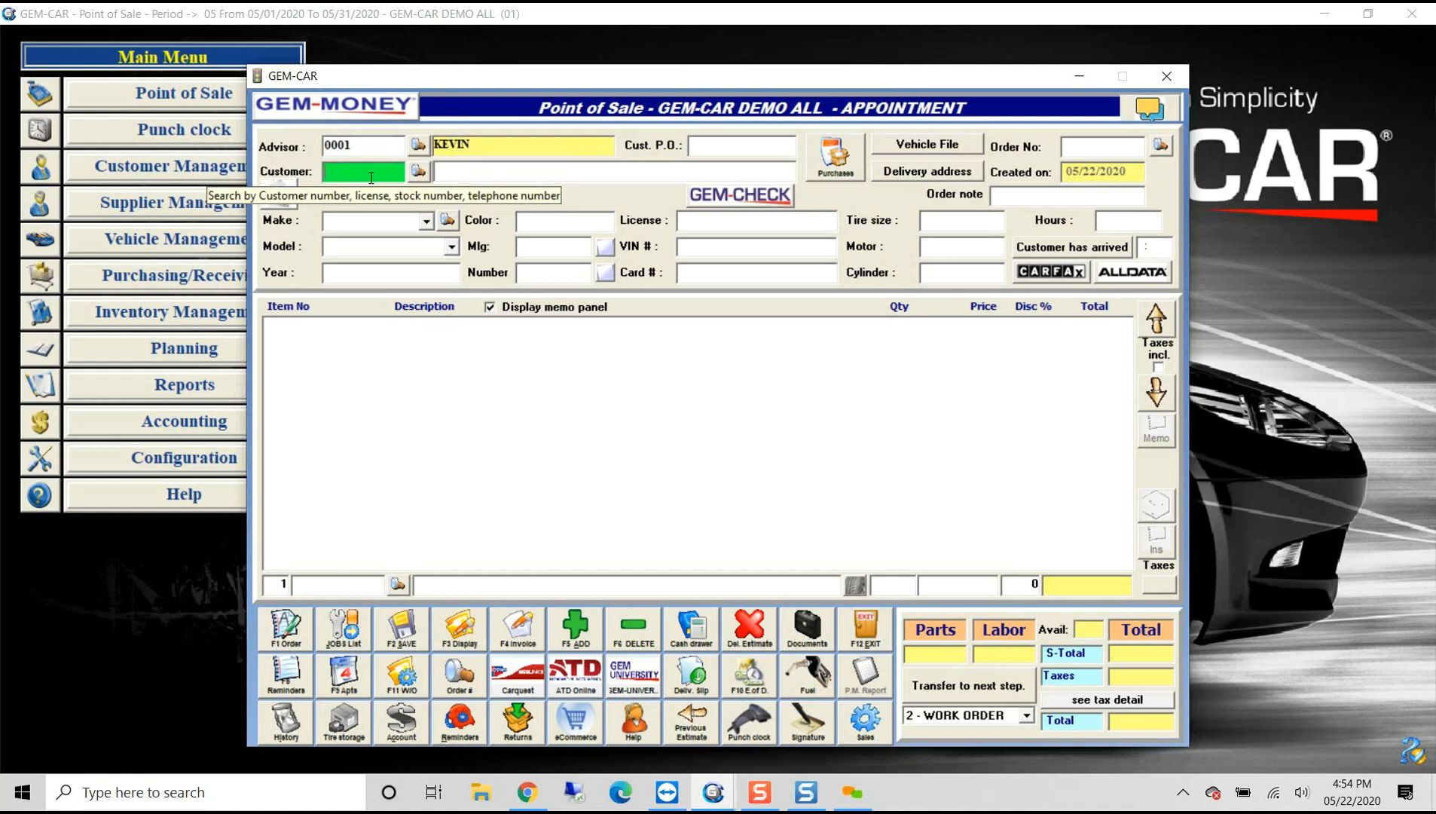
pyautogui.write('guf')
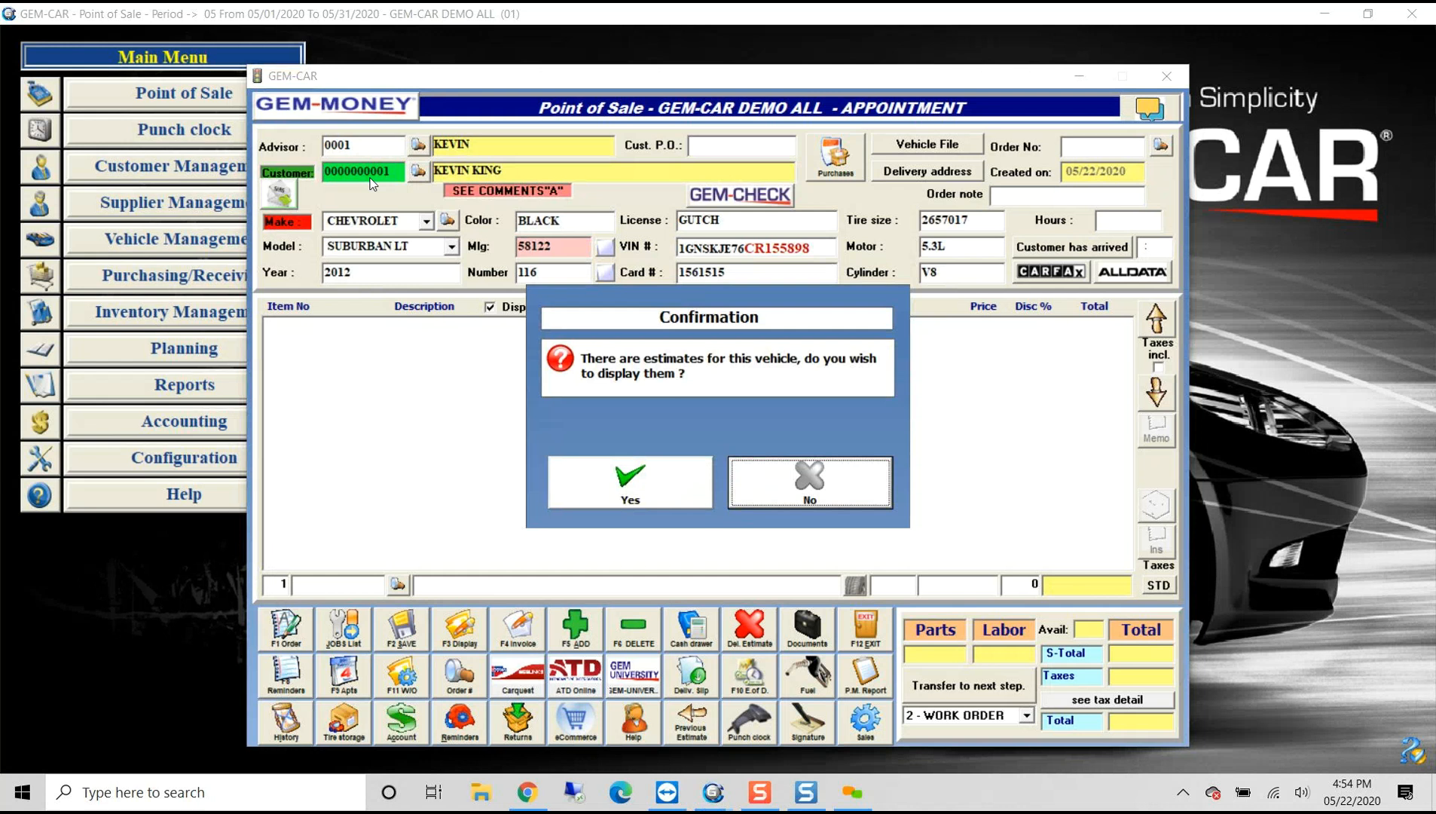
pyautogui.moveTo(809, 482)
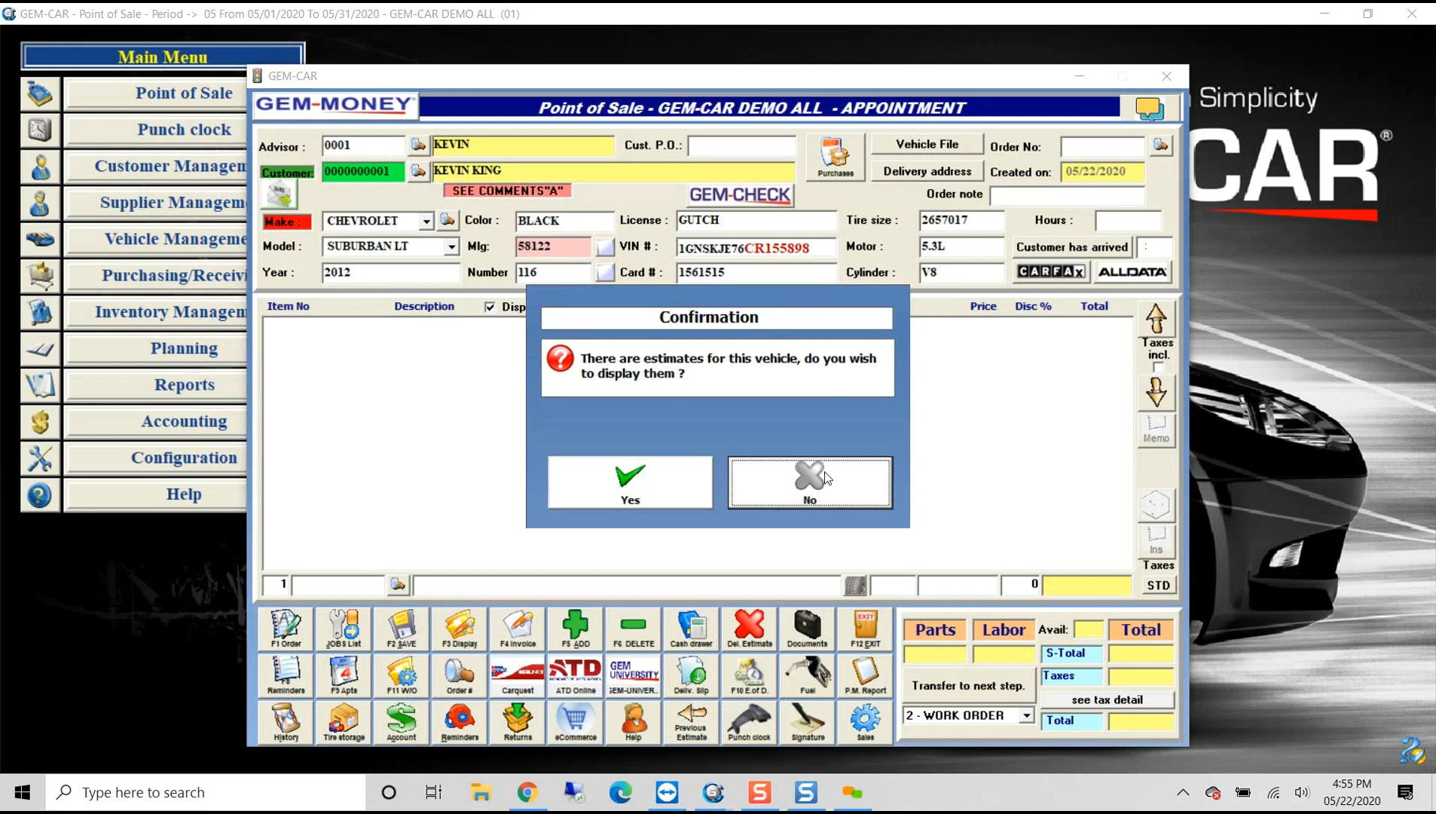
pyautogui.moveTo(779, 493)
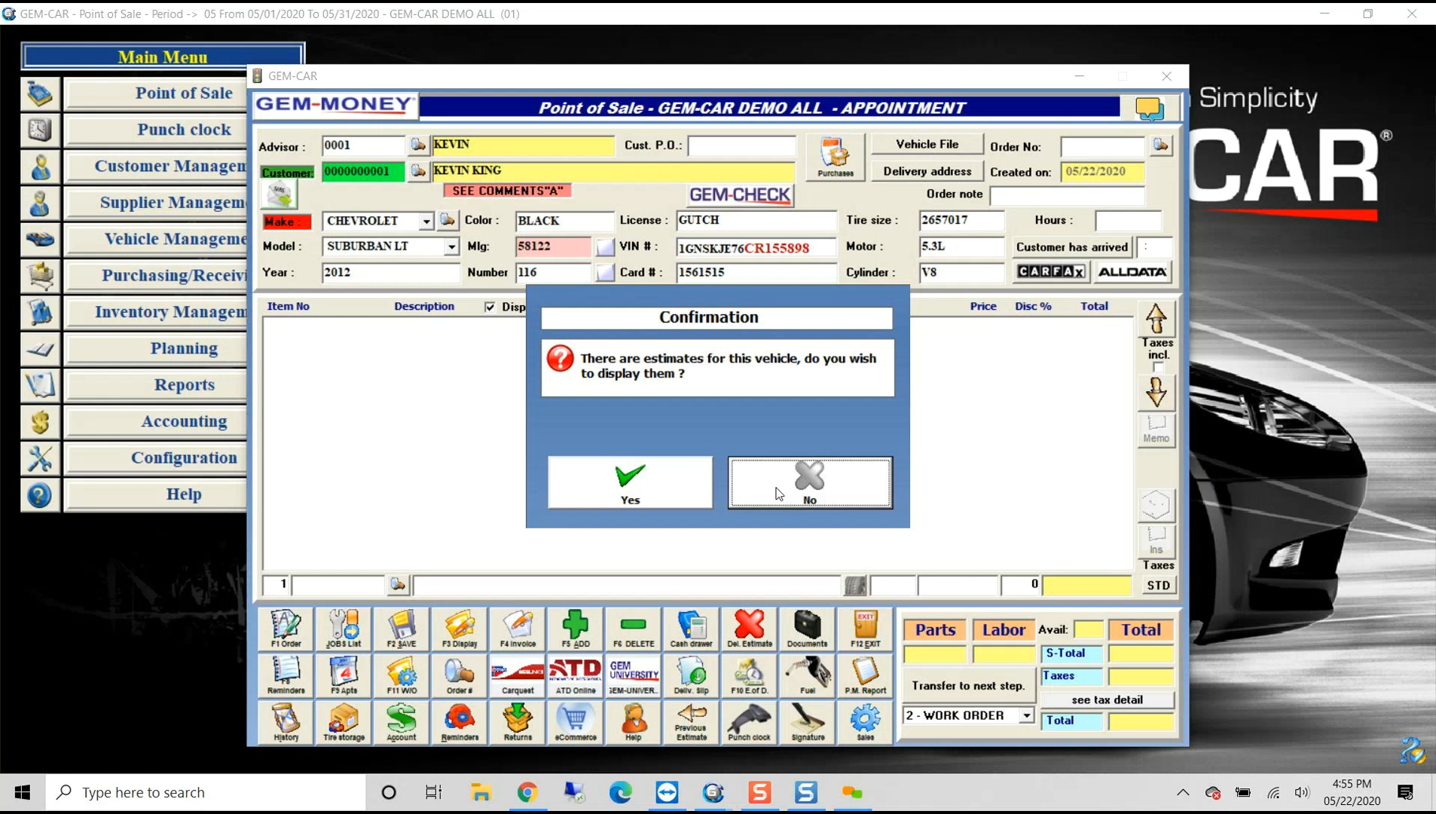
pyautogui.click(808, 480)
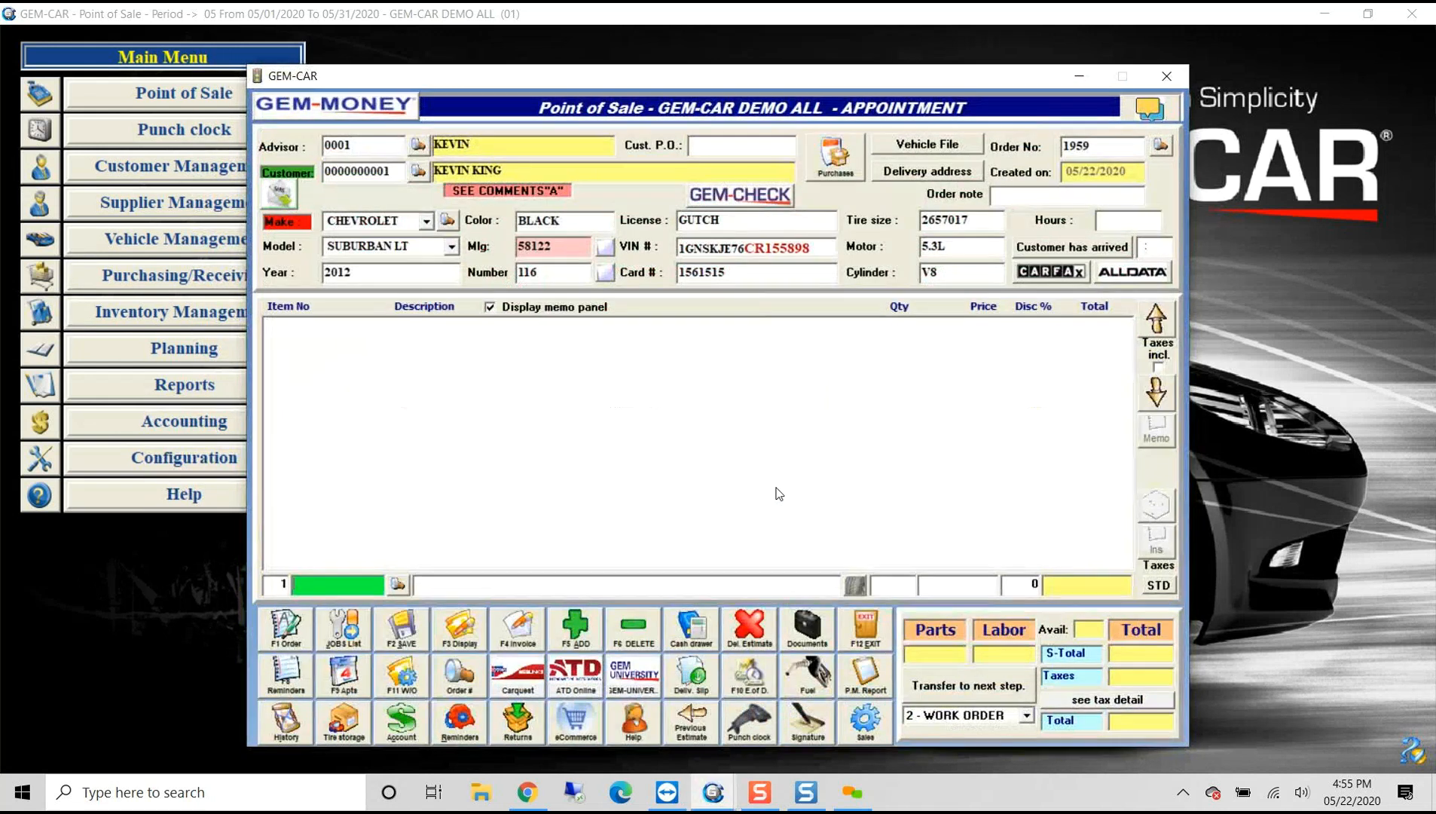
pyautogui.moveTo(629, 422)
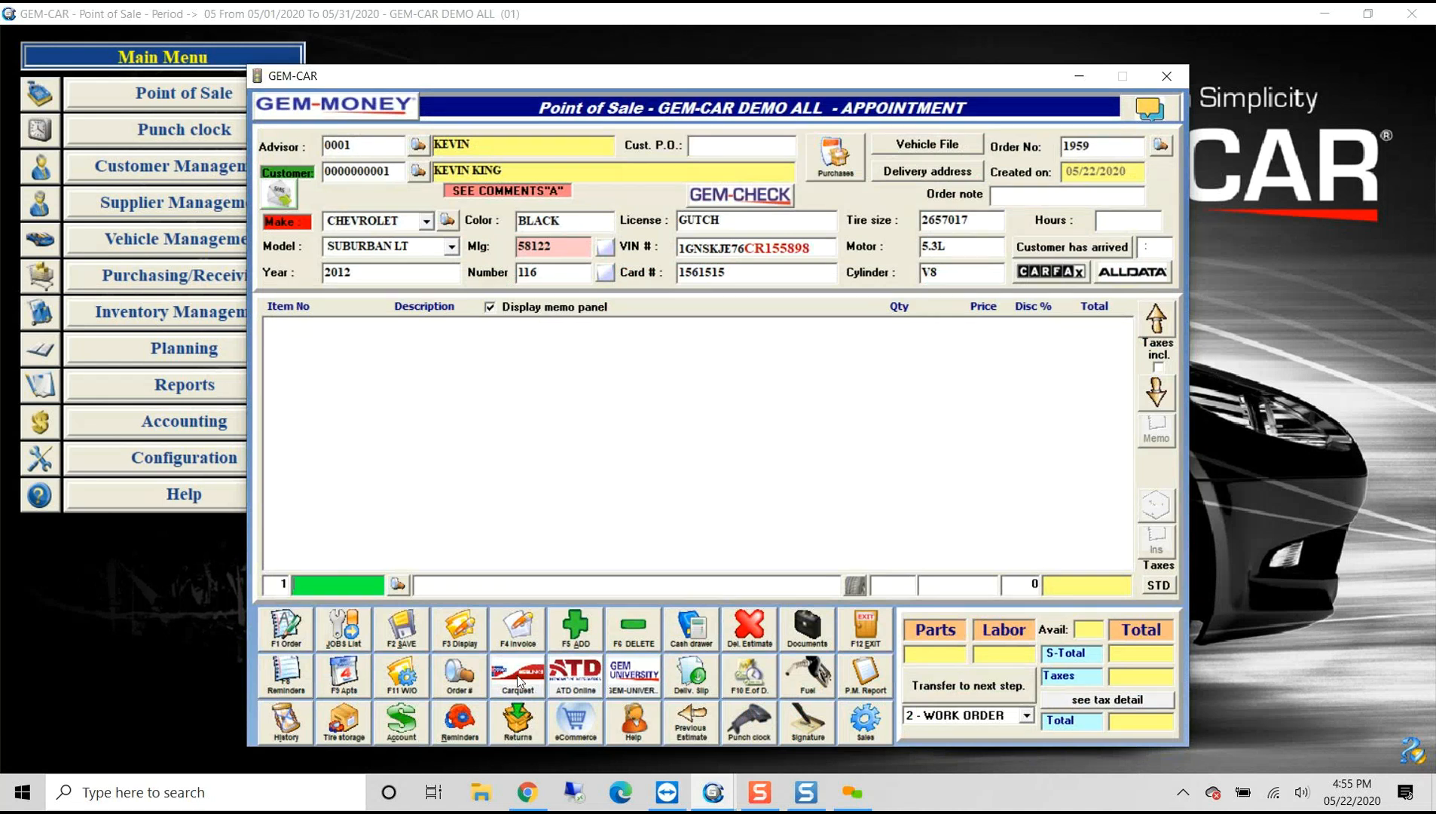
# Connect to the Lordco Auto Parts catalog from the supplier catalog list
pyautogui.click(515, 677)
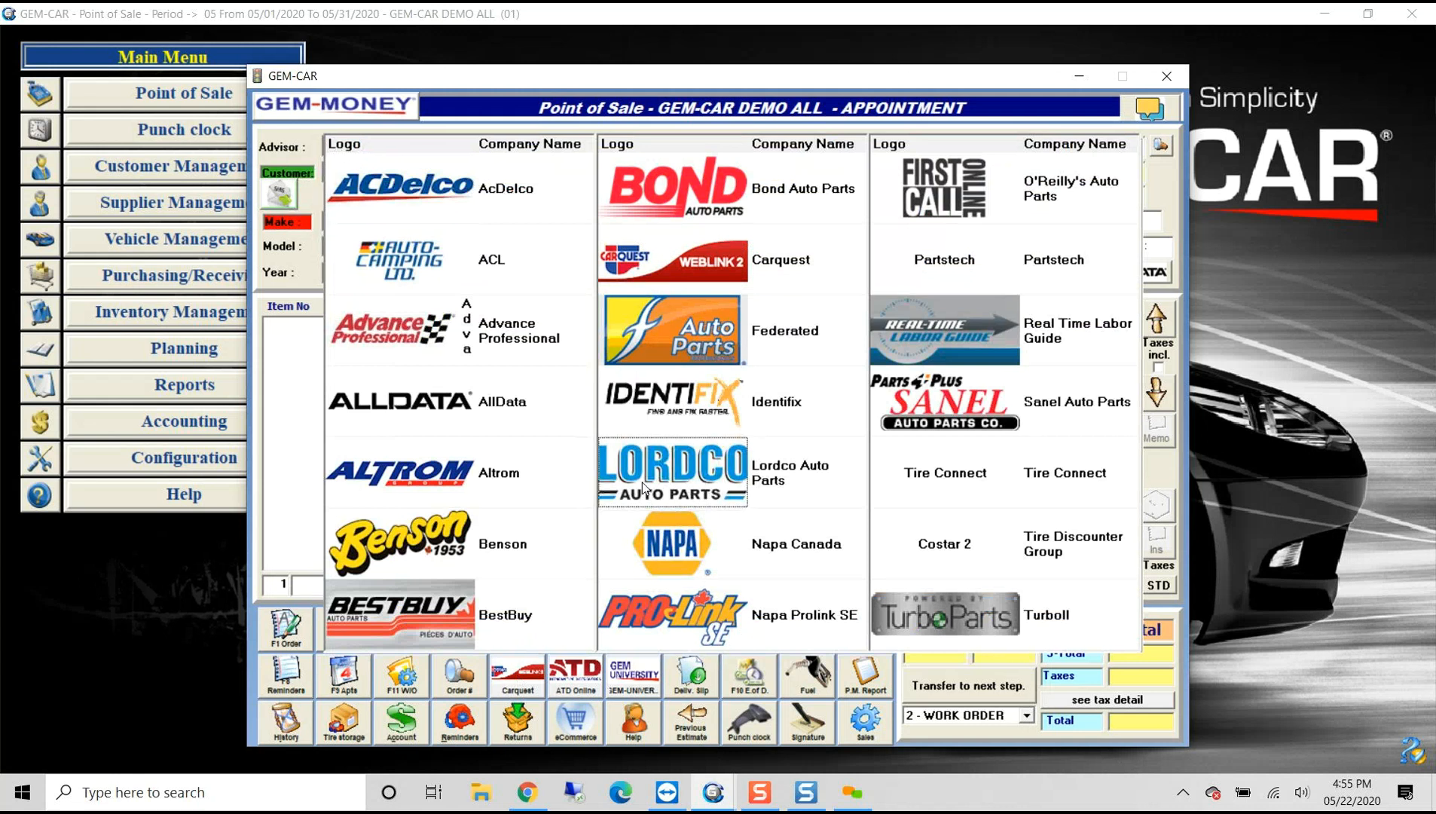
pyautogui.click(673, 472)
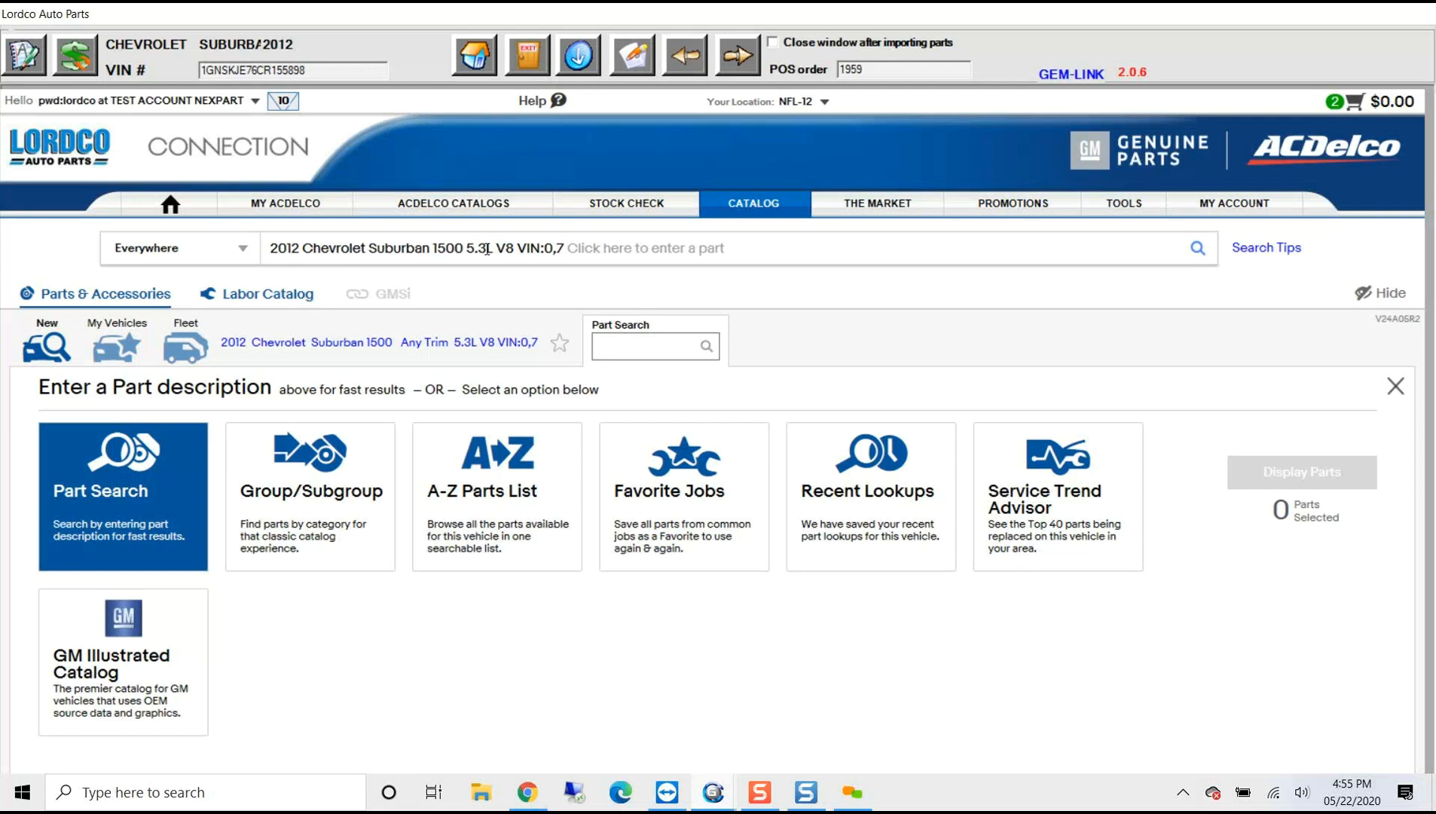
pyautogui.moveTo(736, 487)
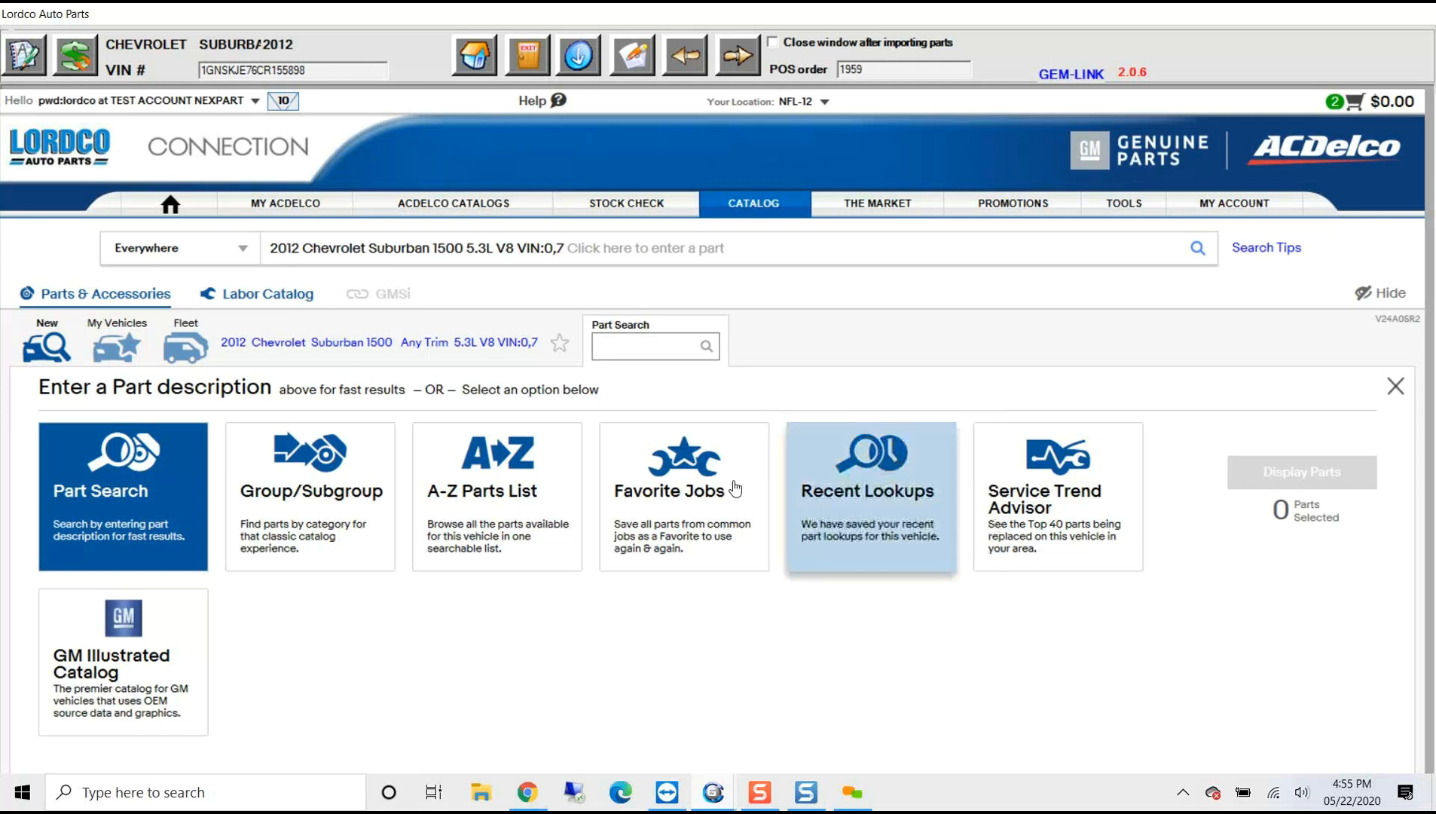
pyautogui.moveTo(682, 503)
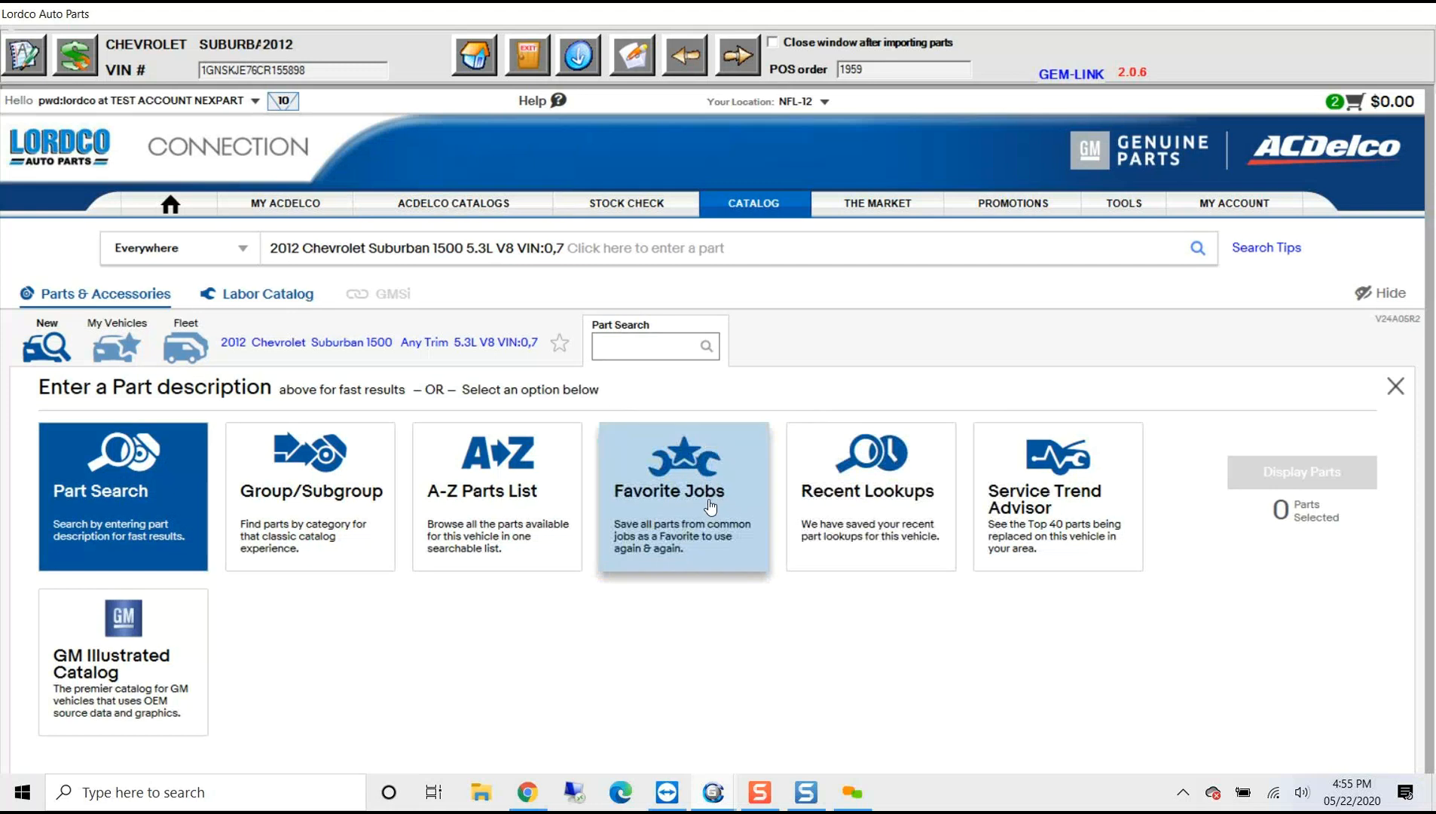
# Display Engine Water Pump parts from the cooling system favorite job
pyautogui.click(682, 494)
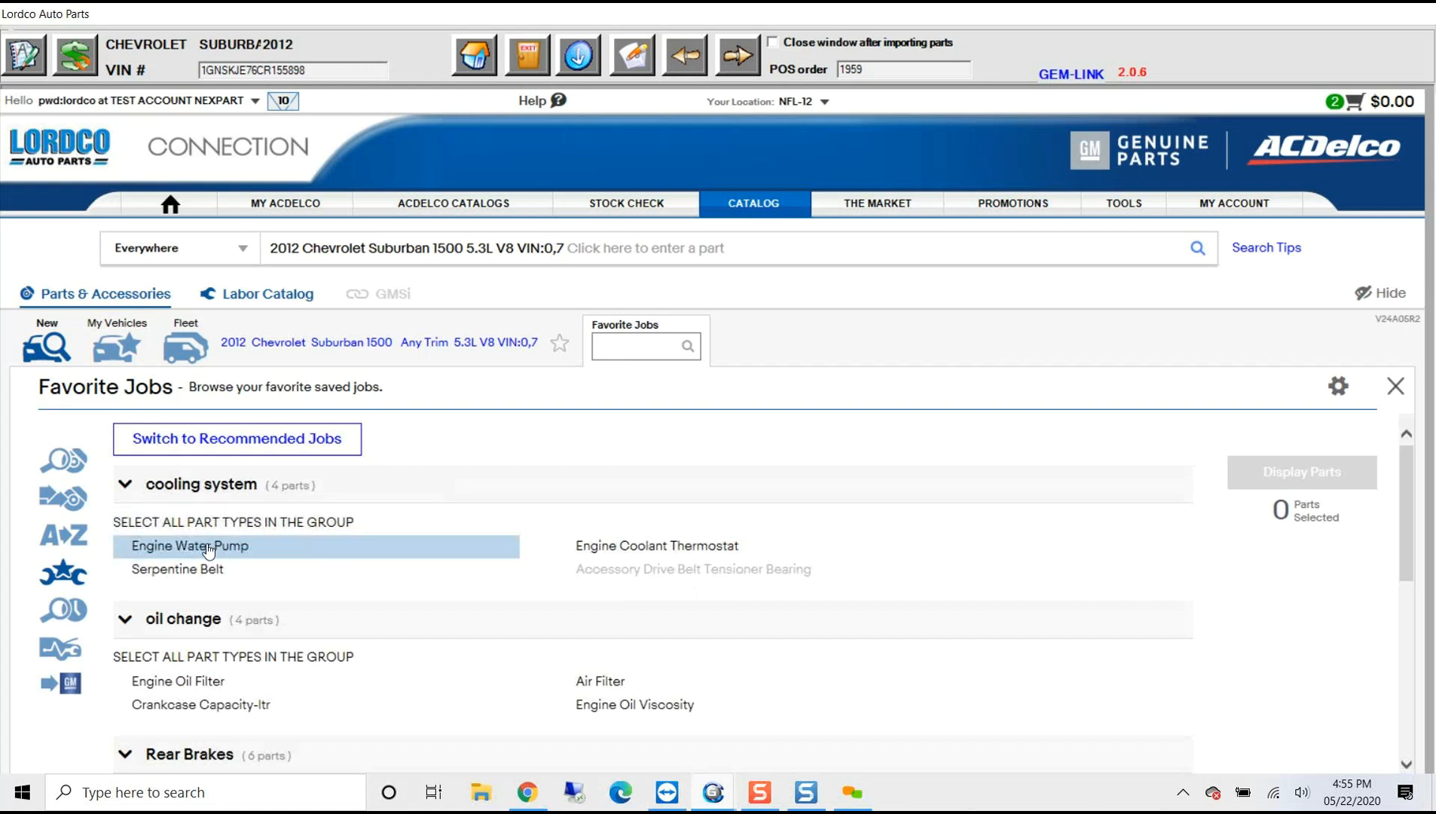
pyautogui.click(190, 546)
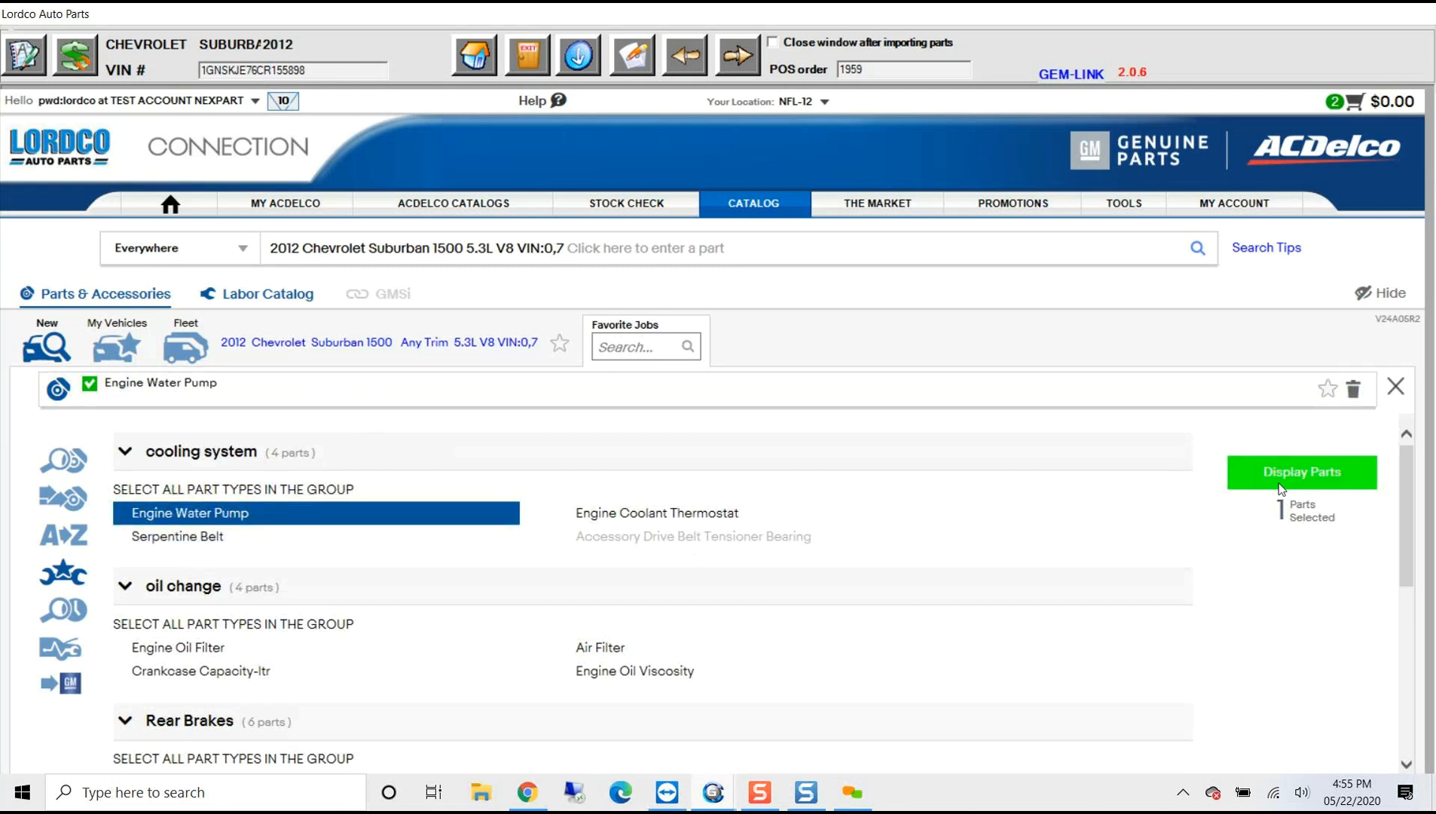
pyautogui.click(1299, 472)
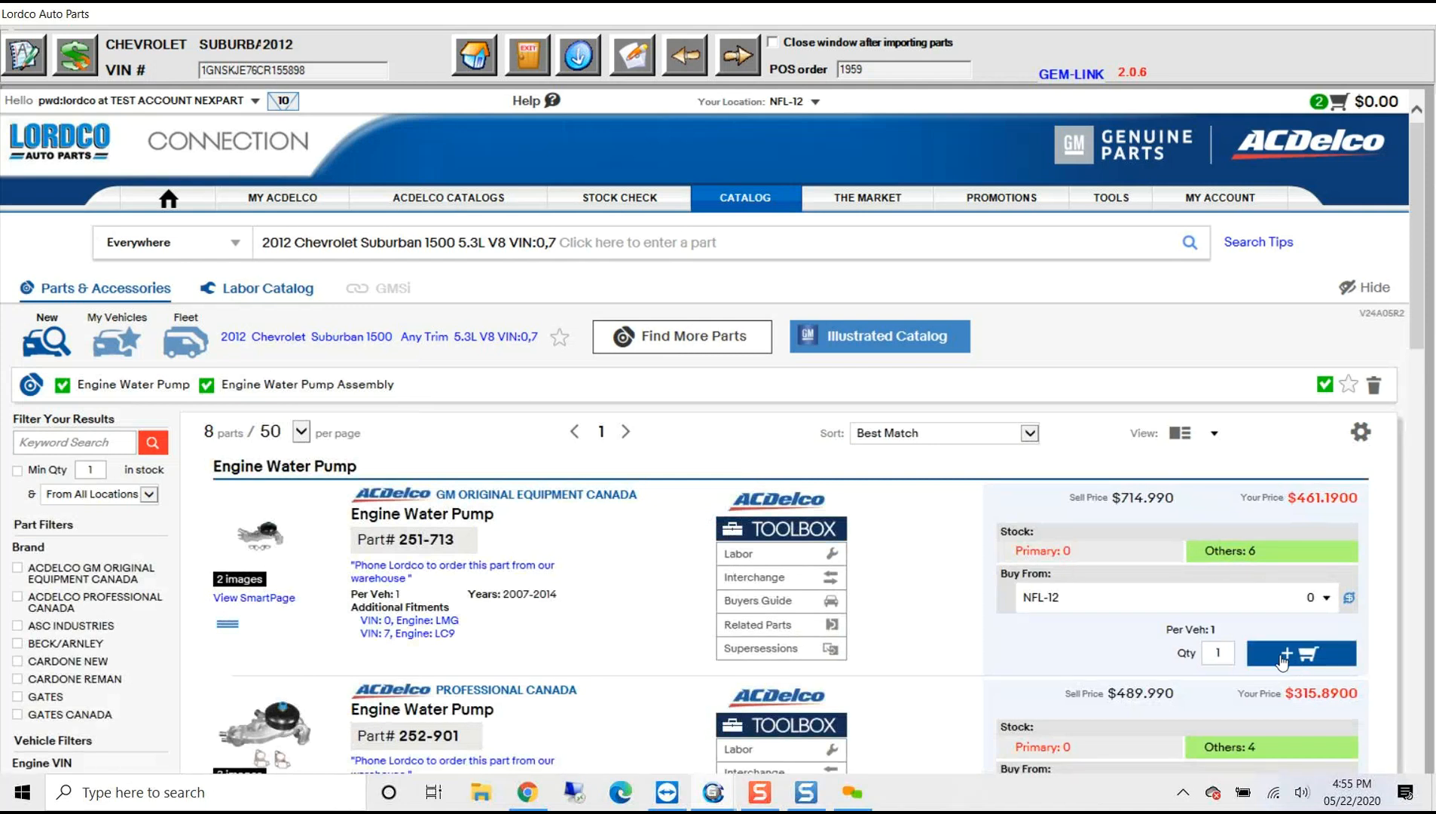
# Add the 251-713 water pump and its 1.90-hour remove-and-replace labor to the cart
pyautogui.click(1285, 652)
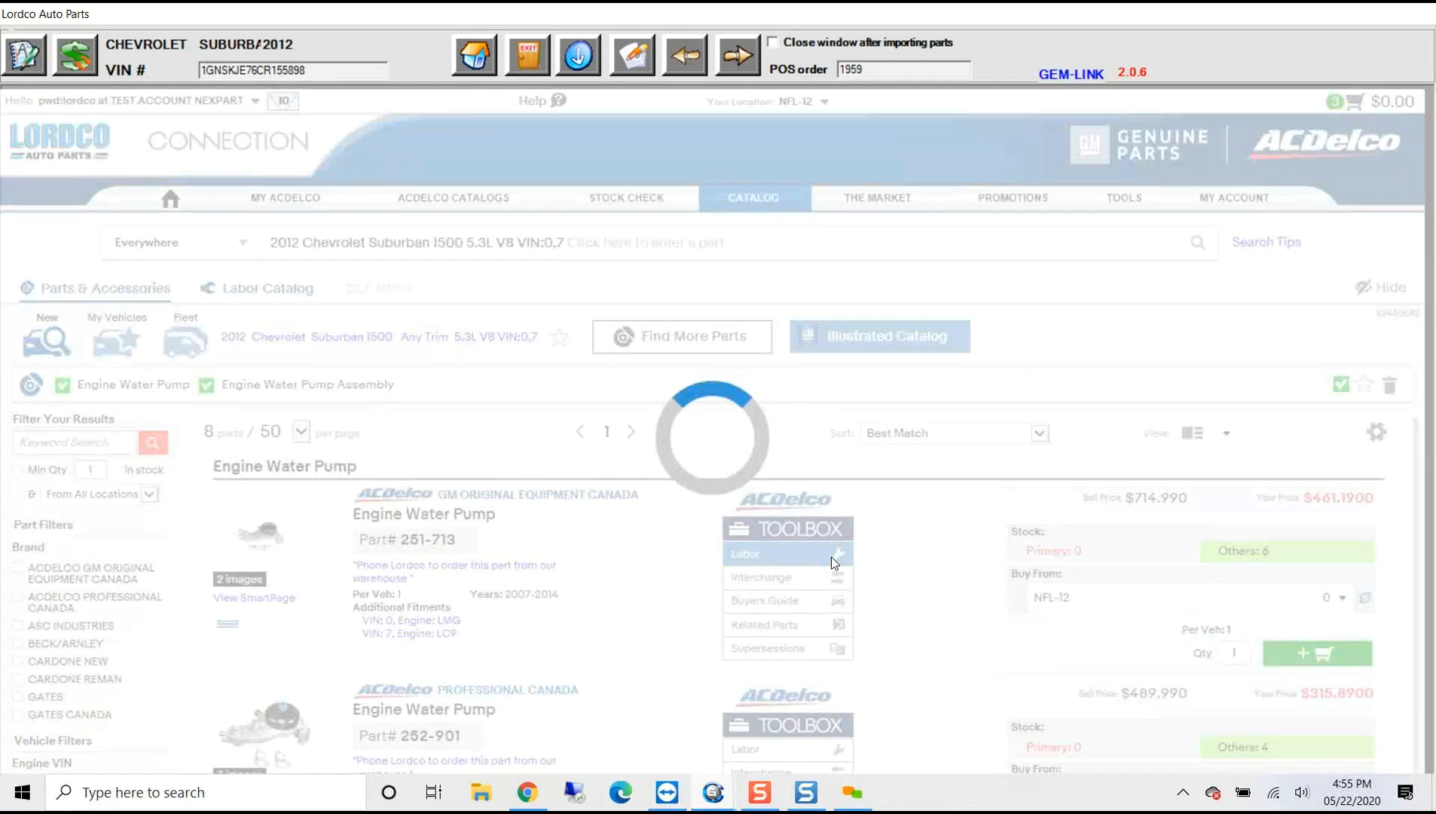
pyautogui.click(746, 553)
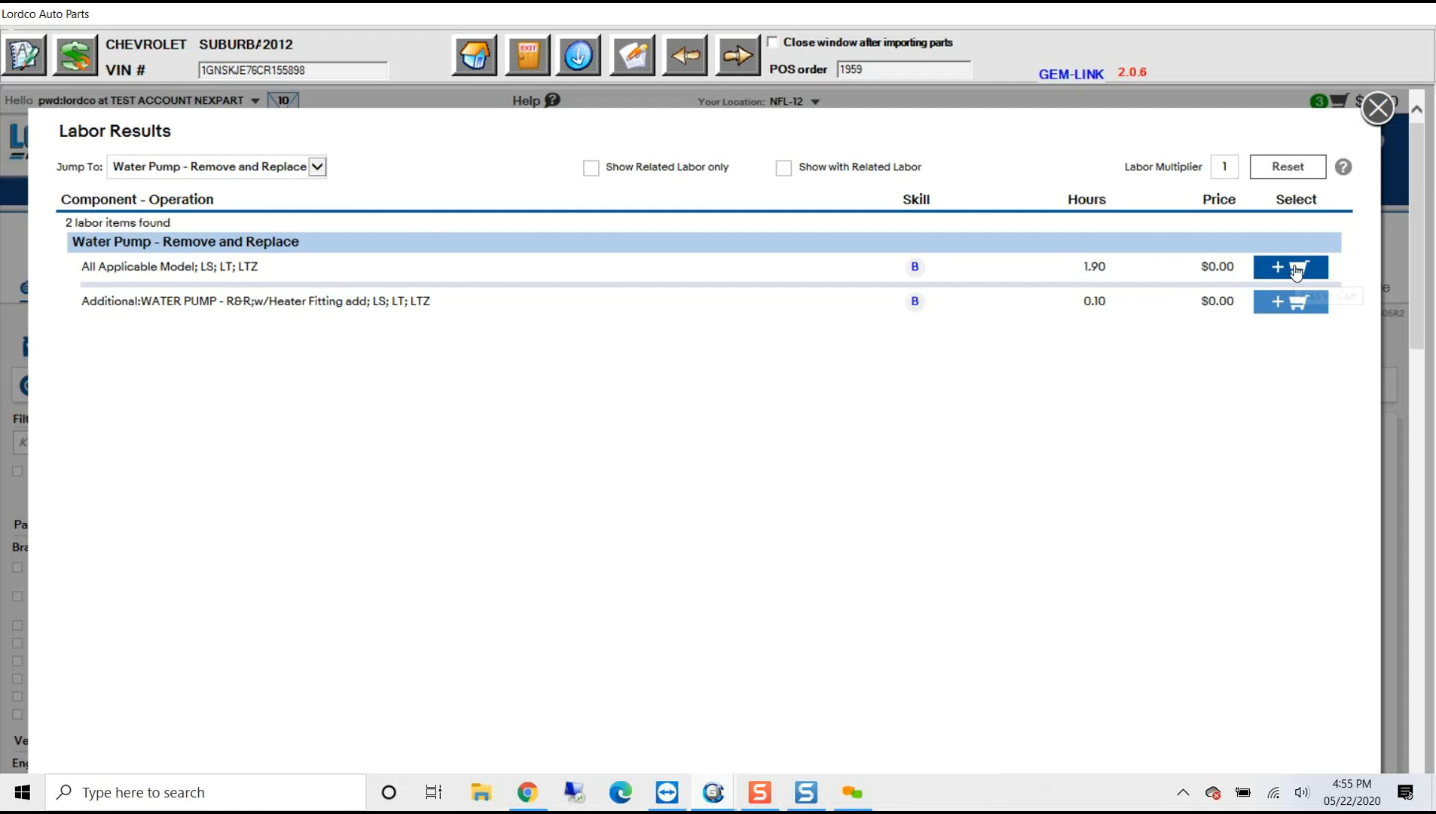
pyautogui.click(1290, 267)
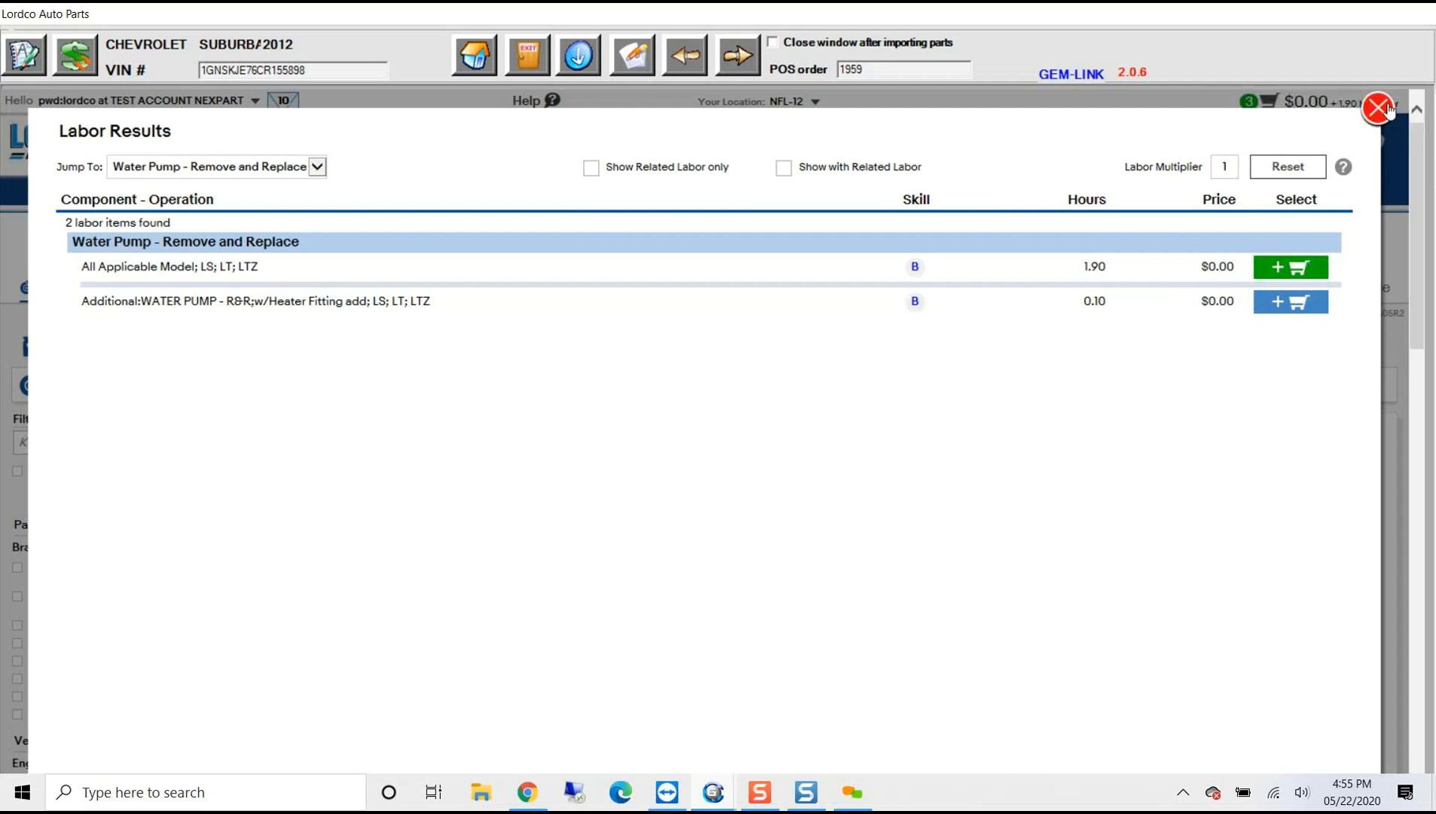
pyautogui.click(1377, 108)
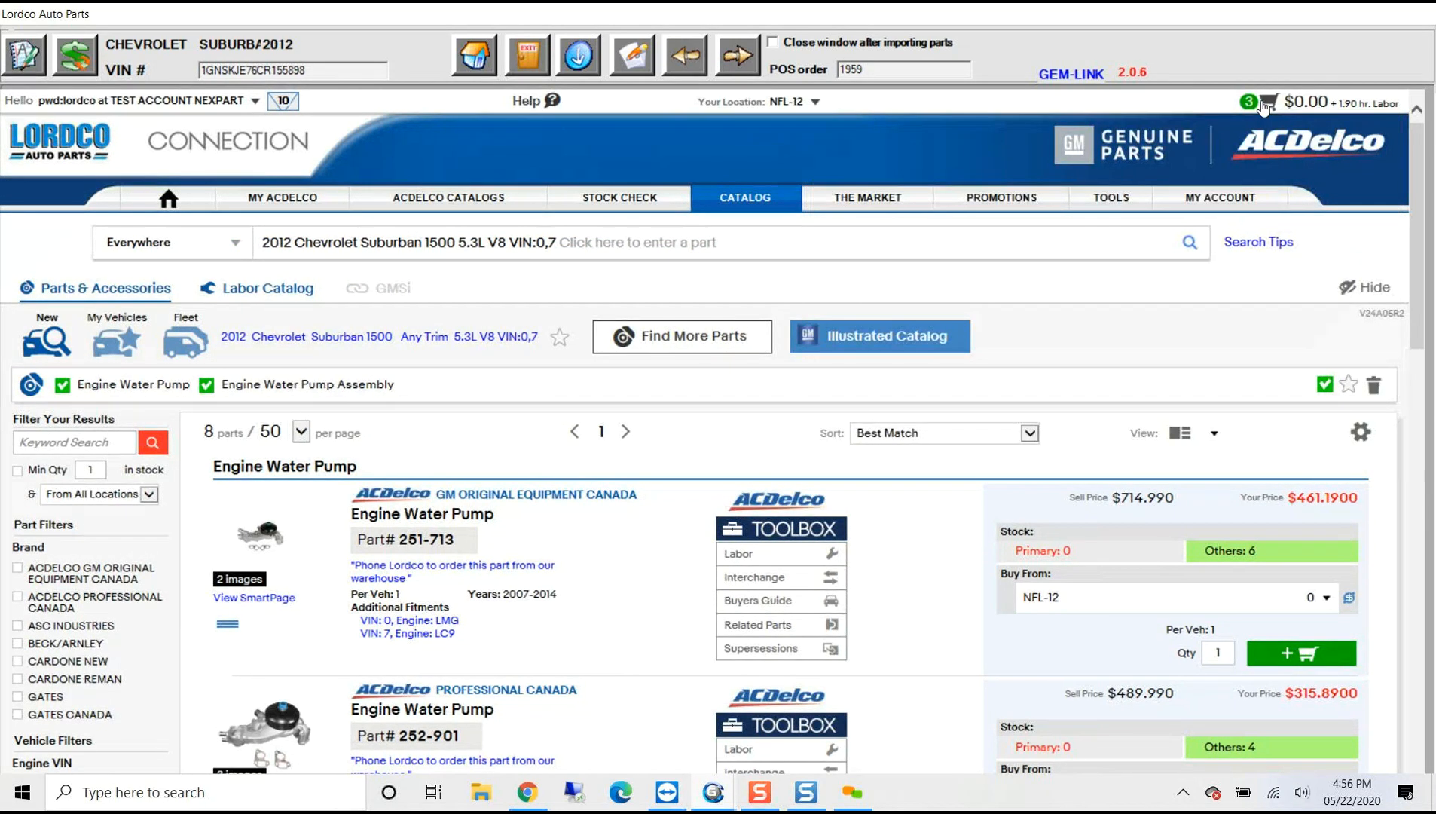
# Review the cart contents showing the 251-713 water pump and labor
pyautogui.click(1269, 103)
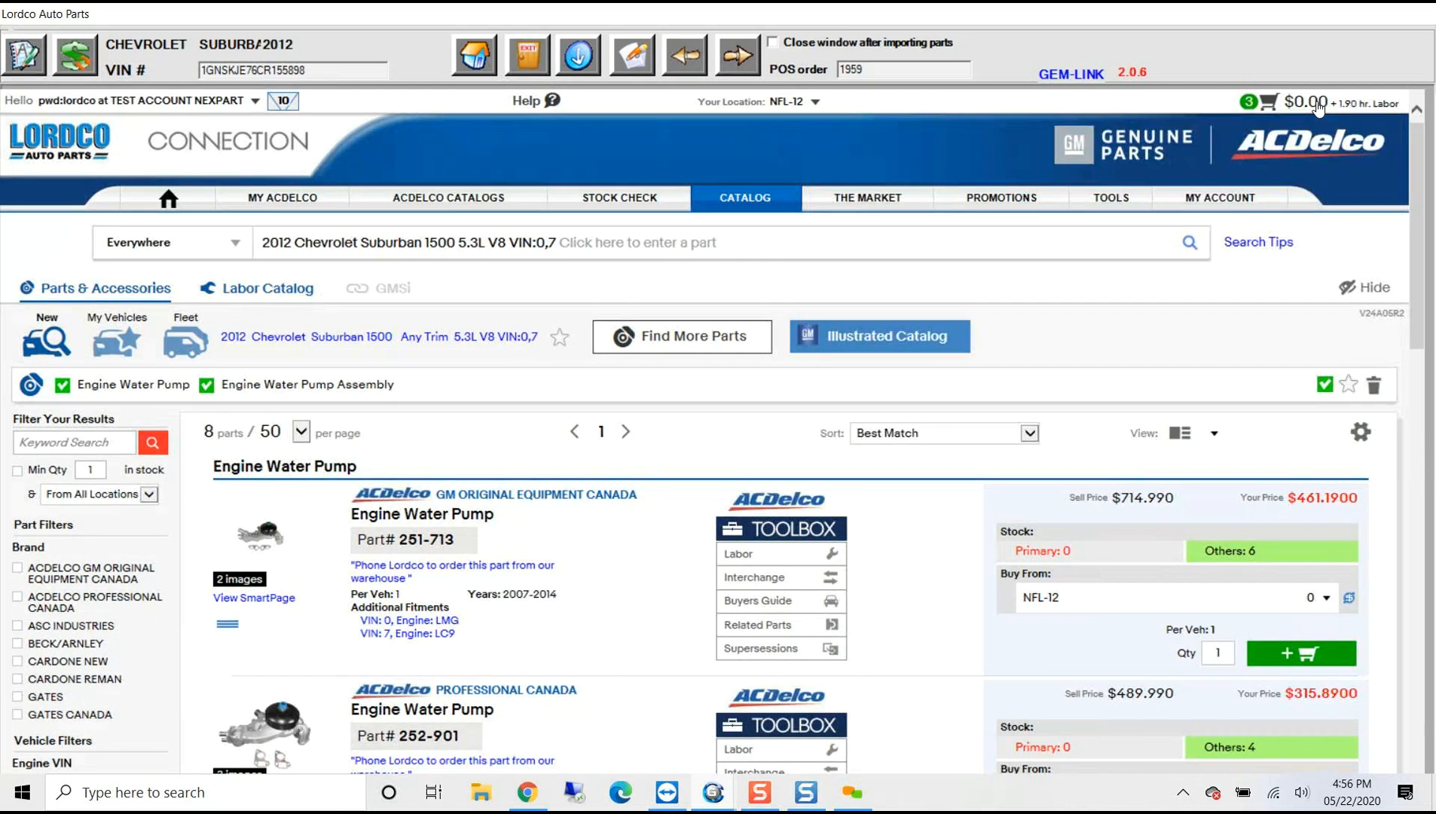
pyautogui.click(1269, 102)
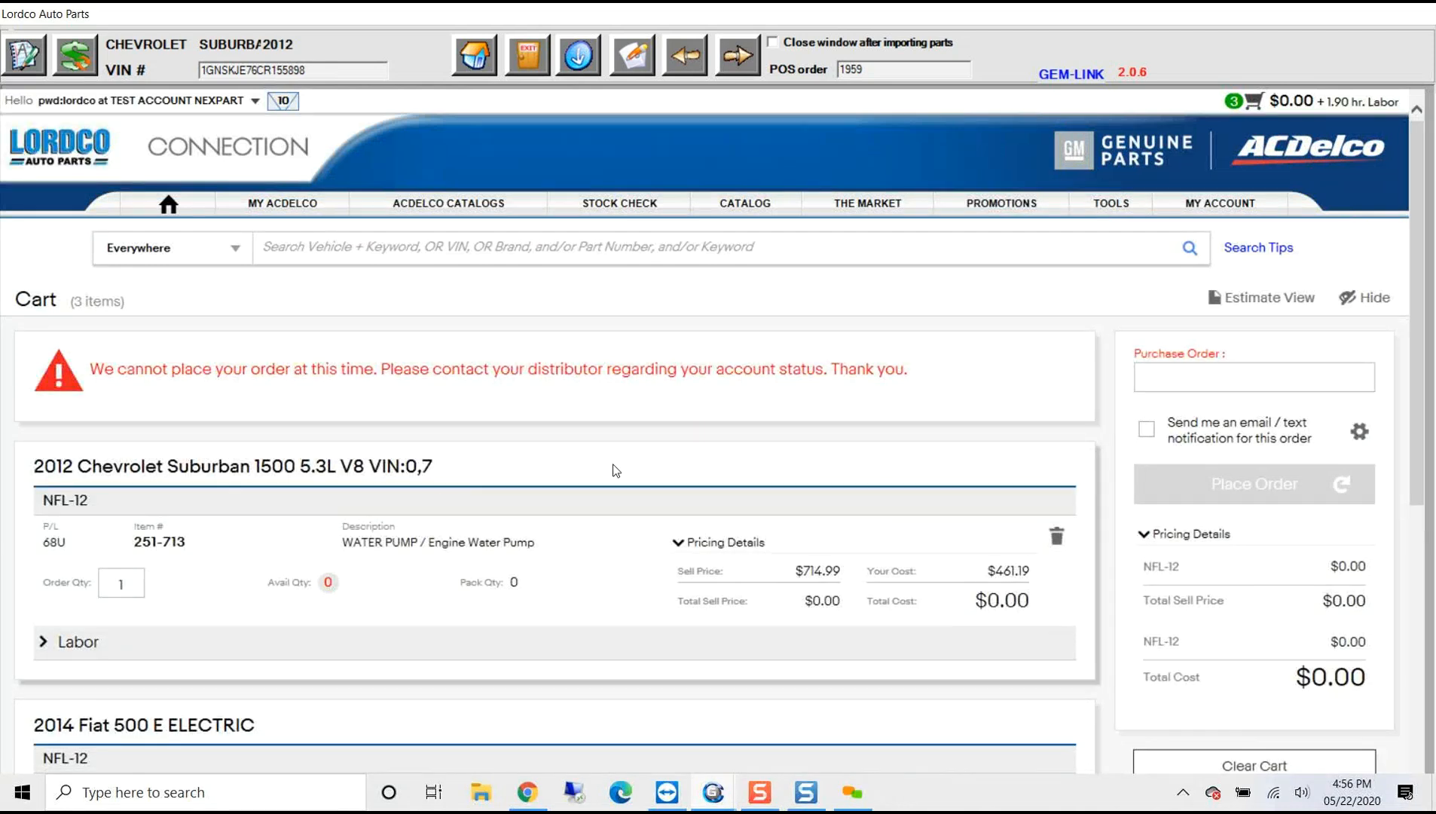
pyautogui.scroll(-3)
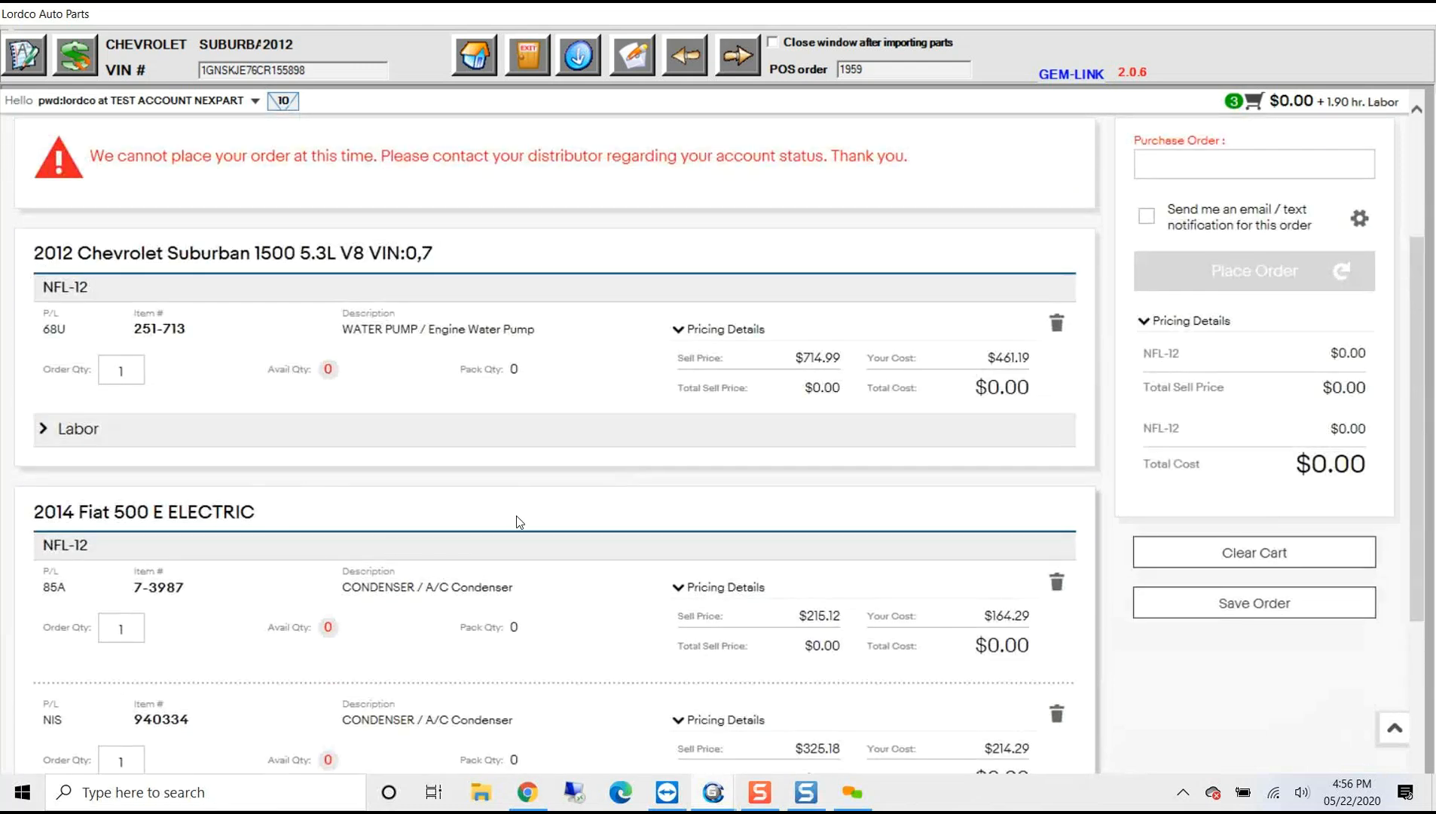
pyautogui.moveTo(792, 544)
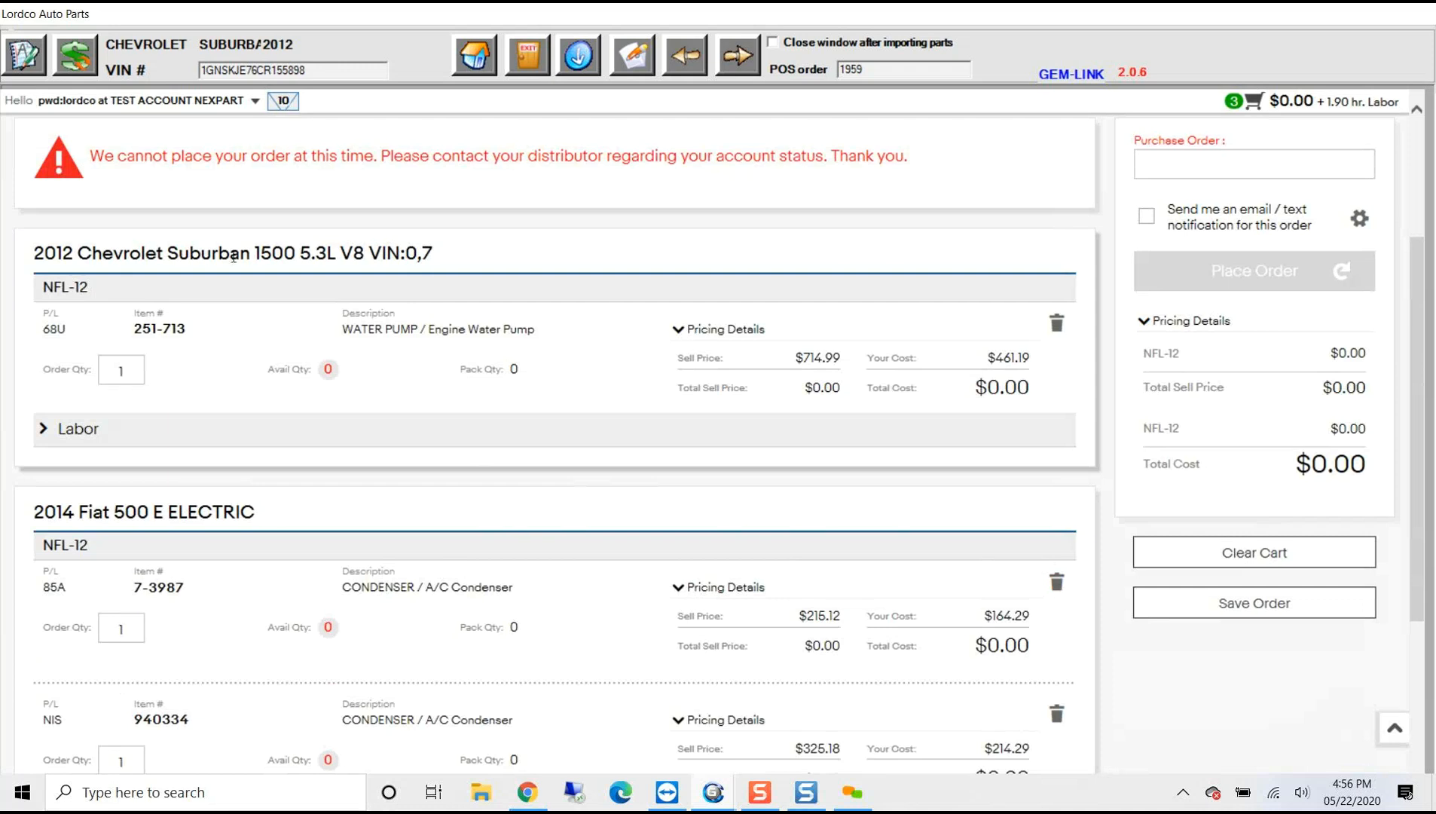
pyautogui.moveTo(24, 54)
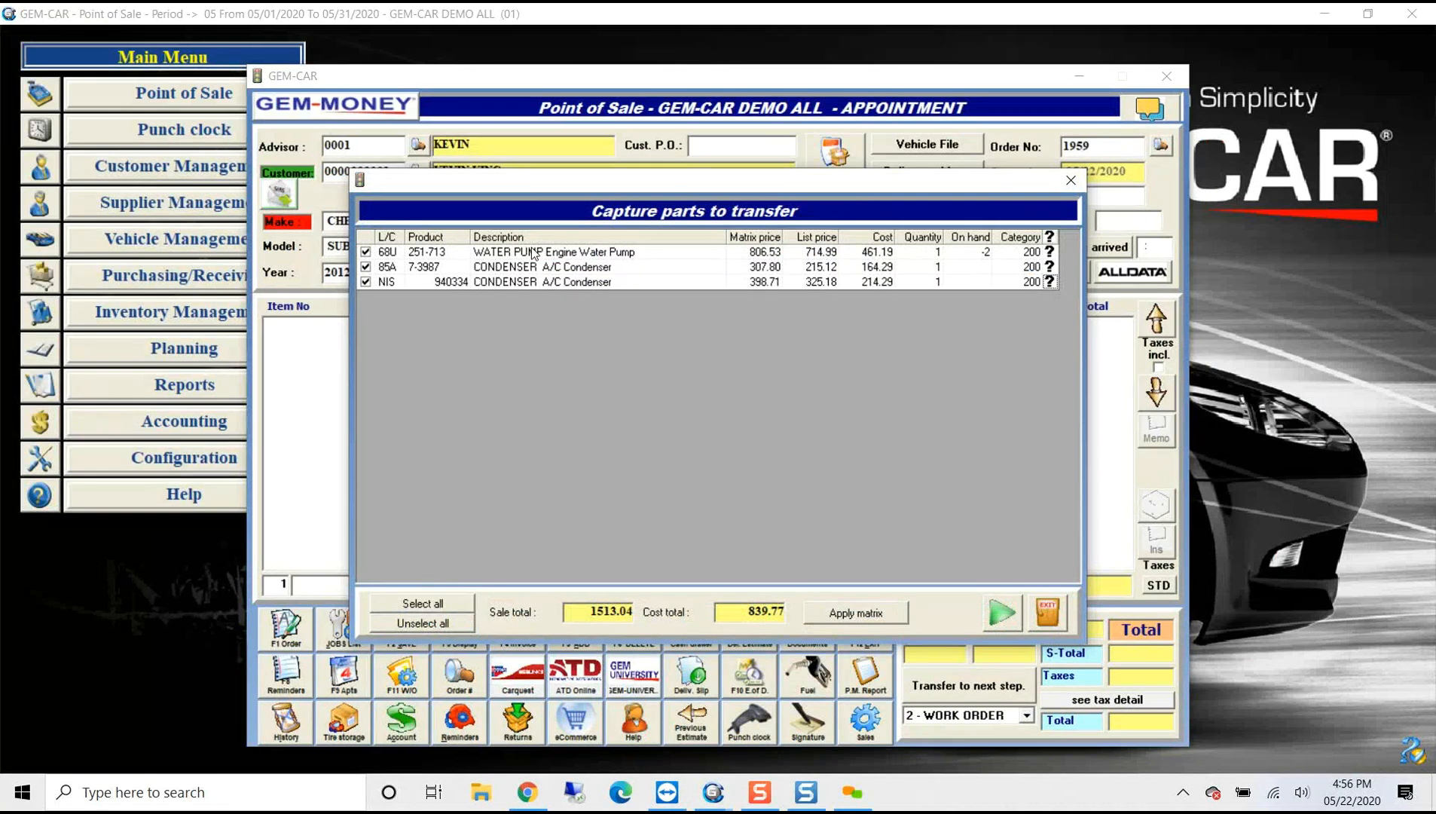
pyautogui.moveTo(441, 619)
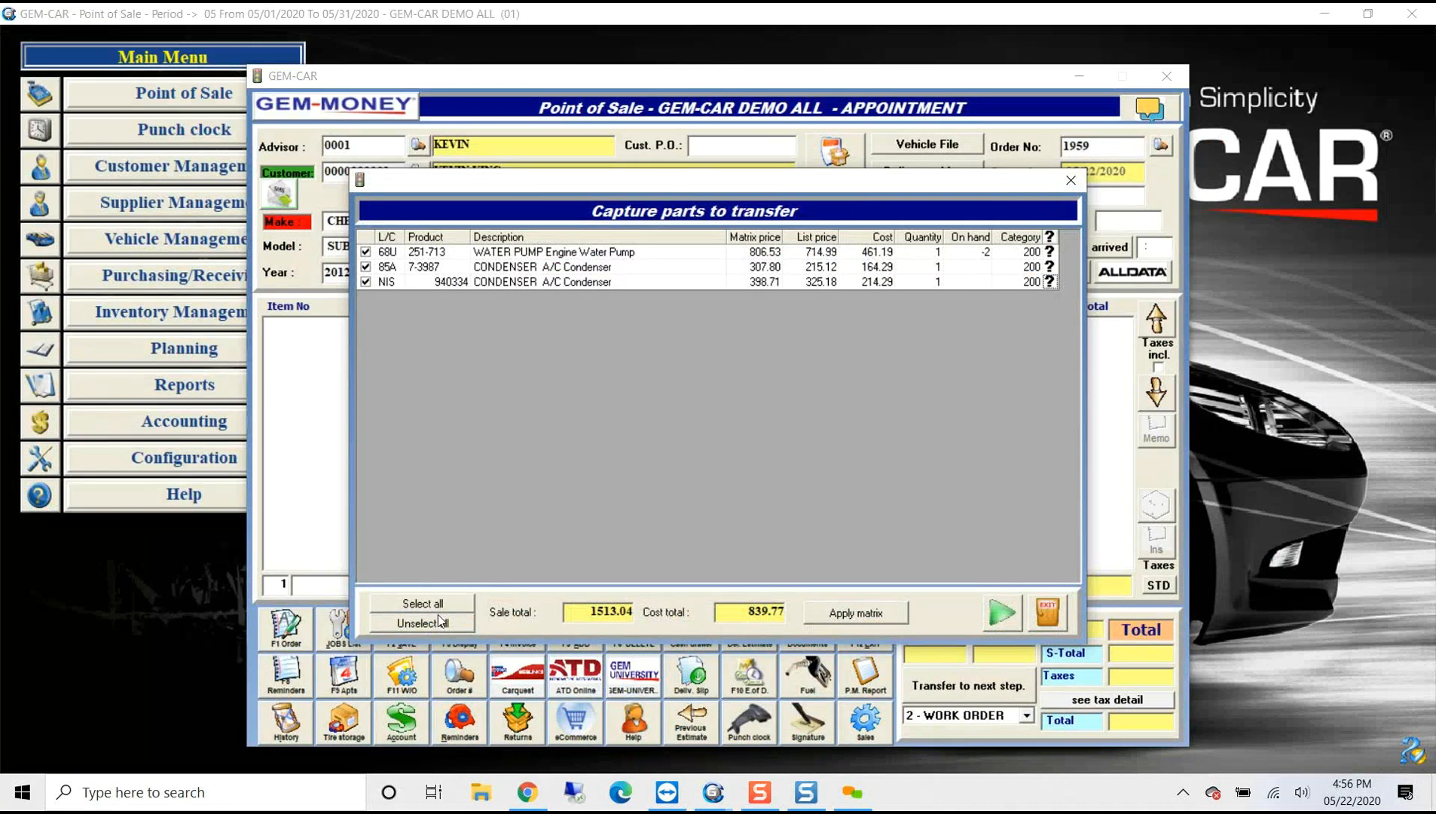
# Keep only the 251-713 water pump checked and apply the pricing matrix (806.53 sale)
pyautogui.click(422, 624)
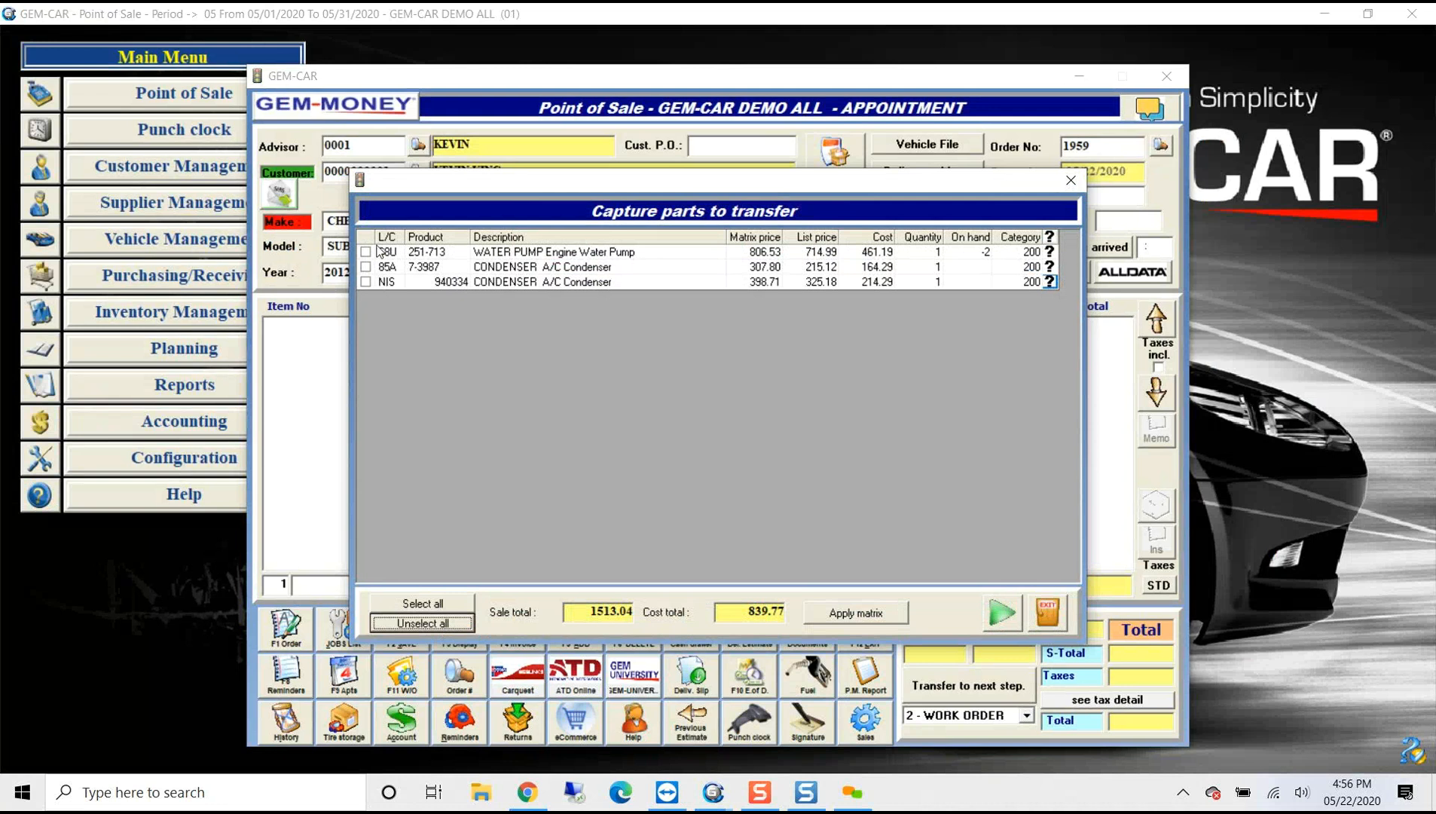
pyautogui.click(366, 252)
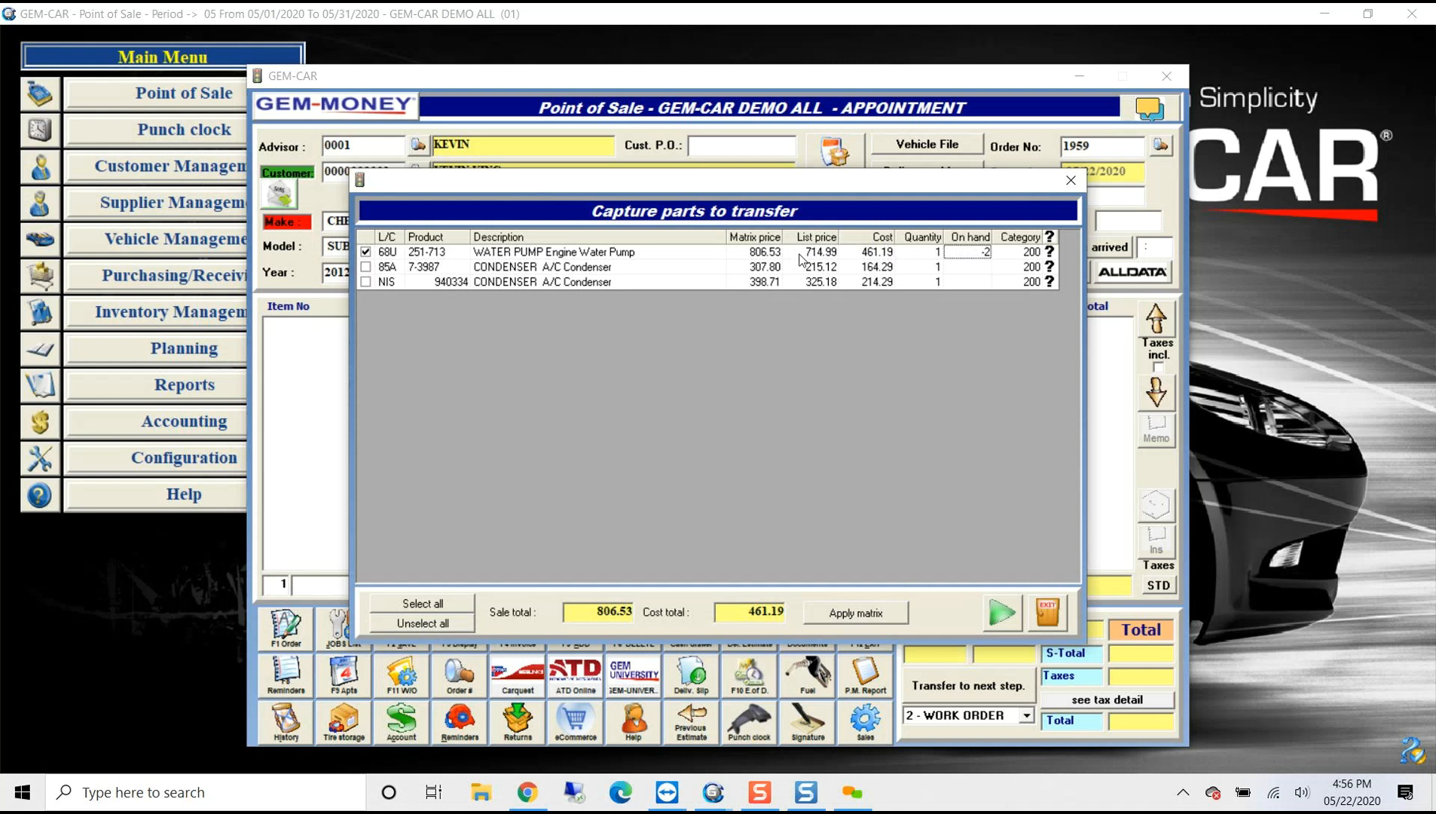
pyautogui.moveTo(842, 446)
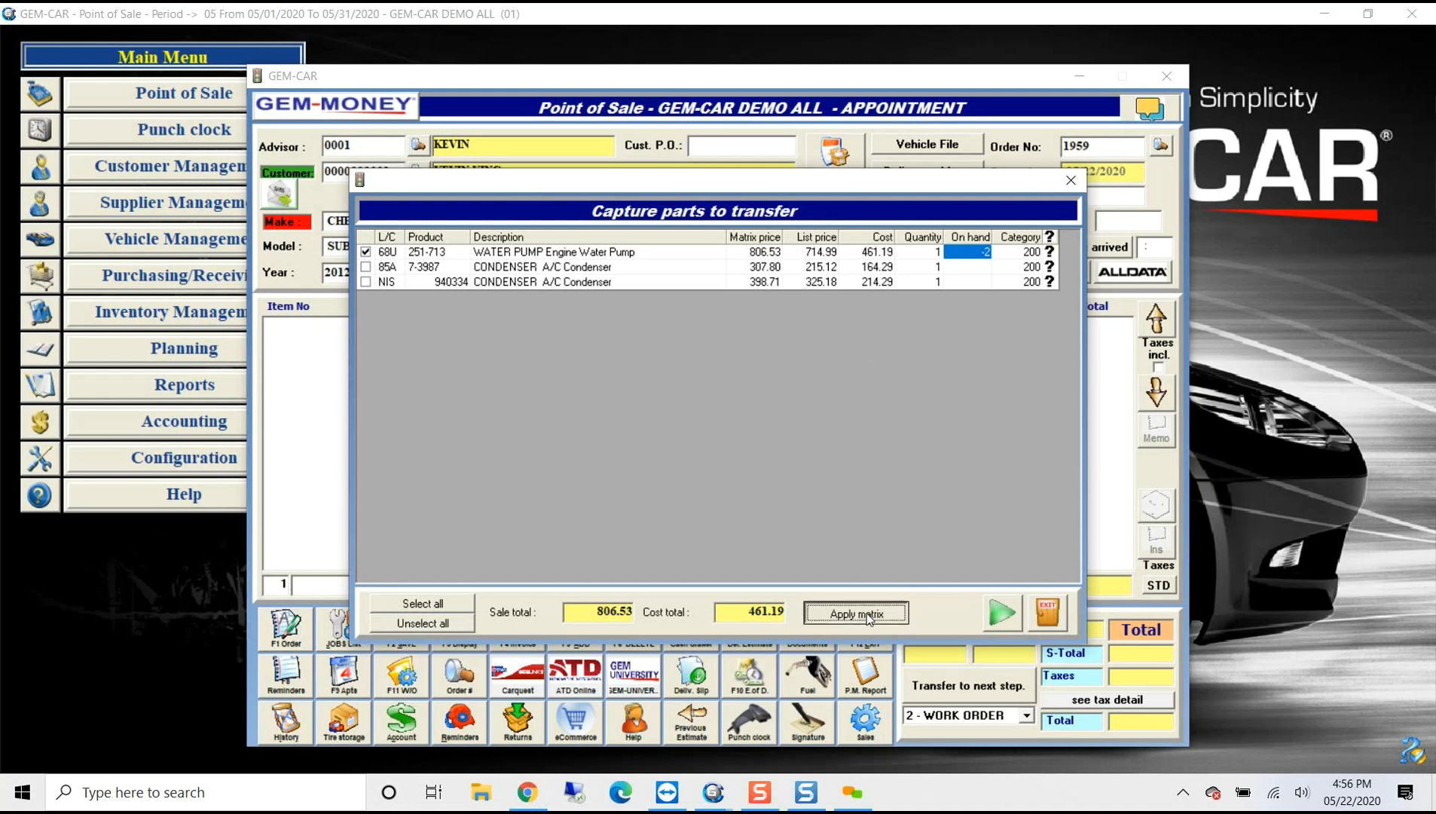
pyautogui.click(855, 614)
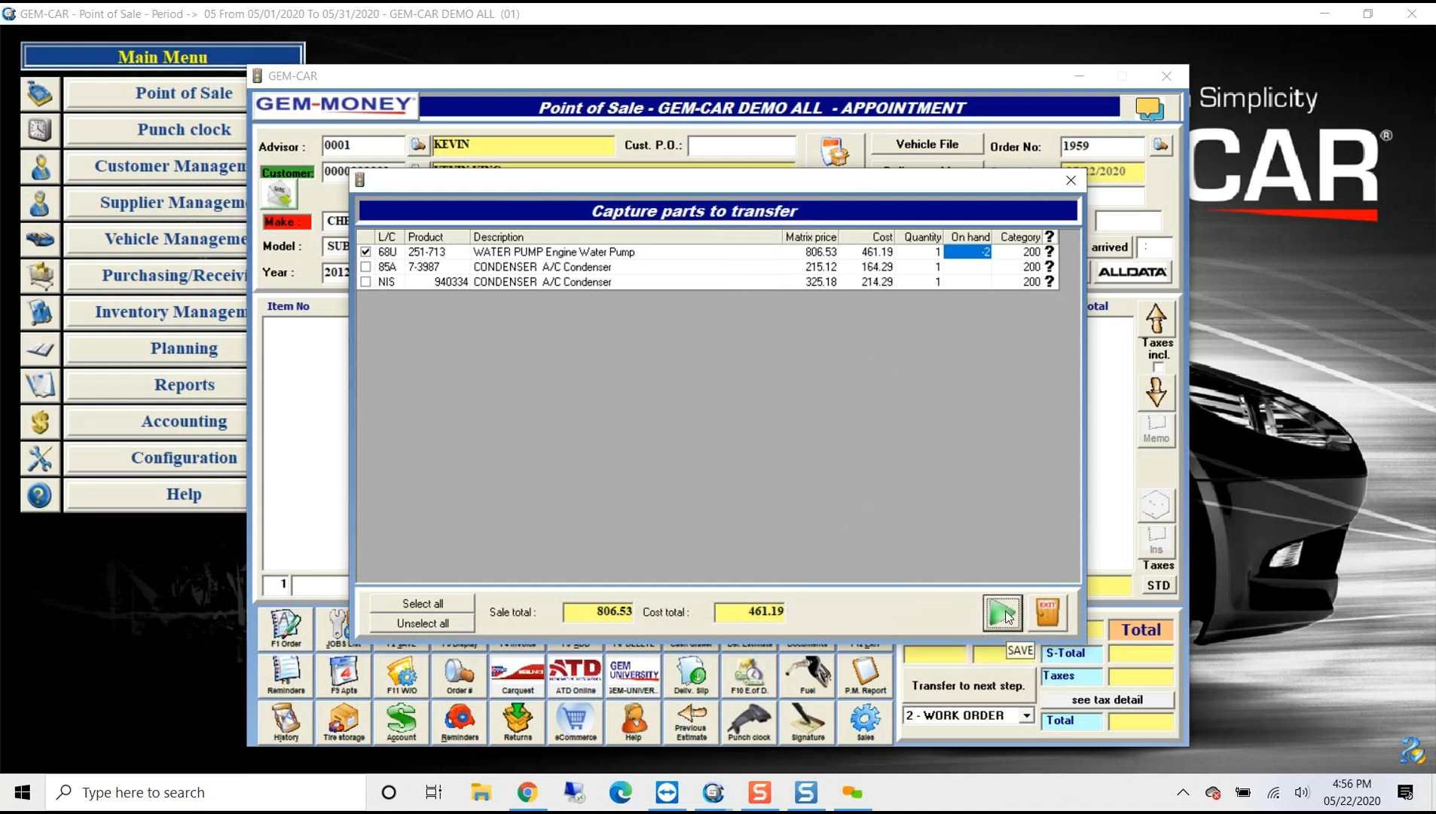
# Transfer the water pump to order 1959 and acknowledge the inventory cost warning
pyautogui.click(1001, 613)
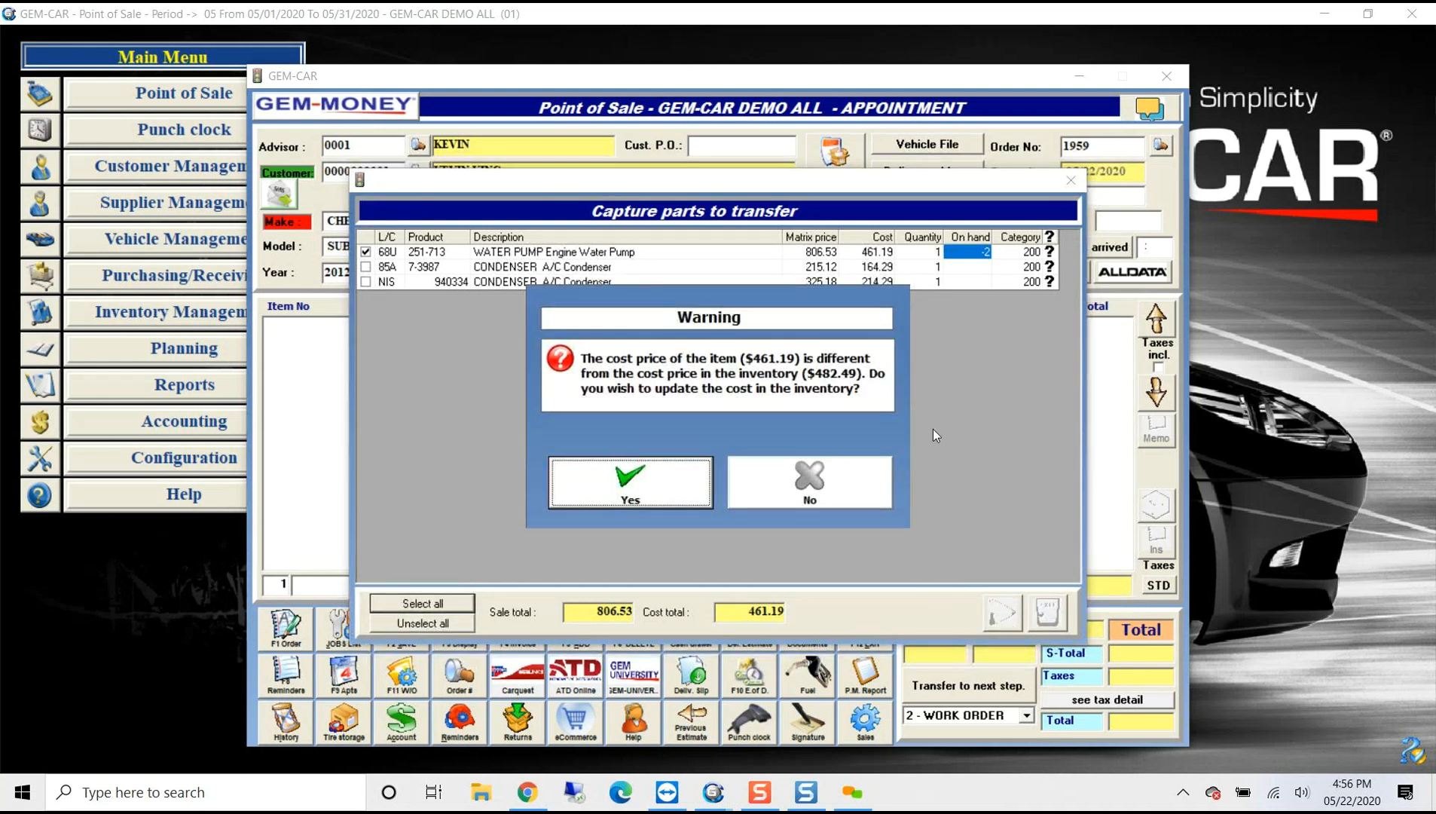
pyautogui.moveTo(767, 366)
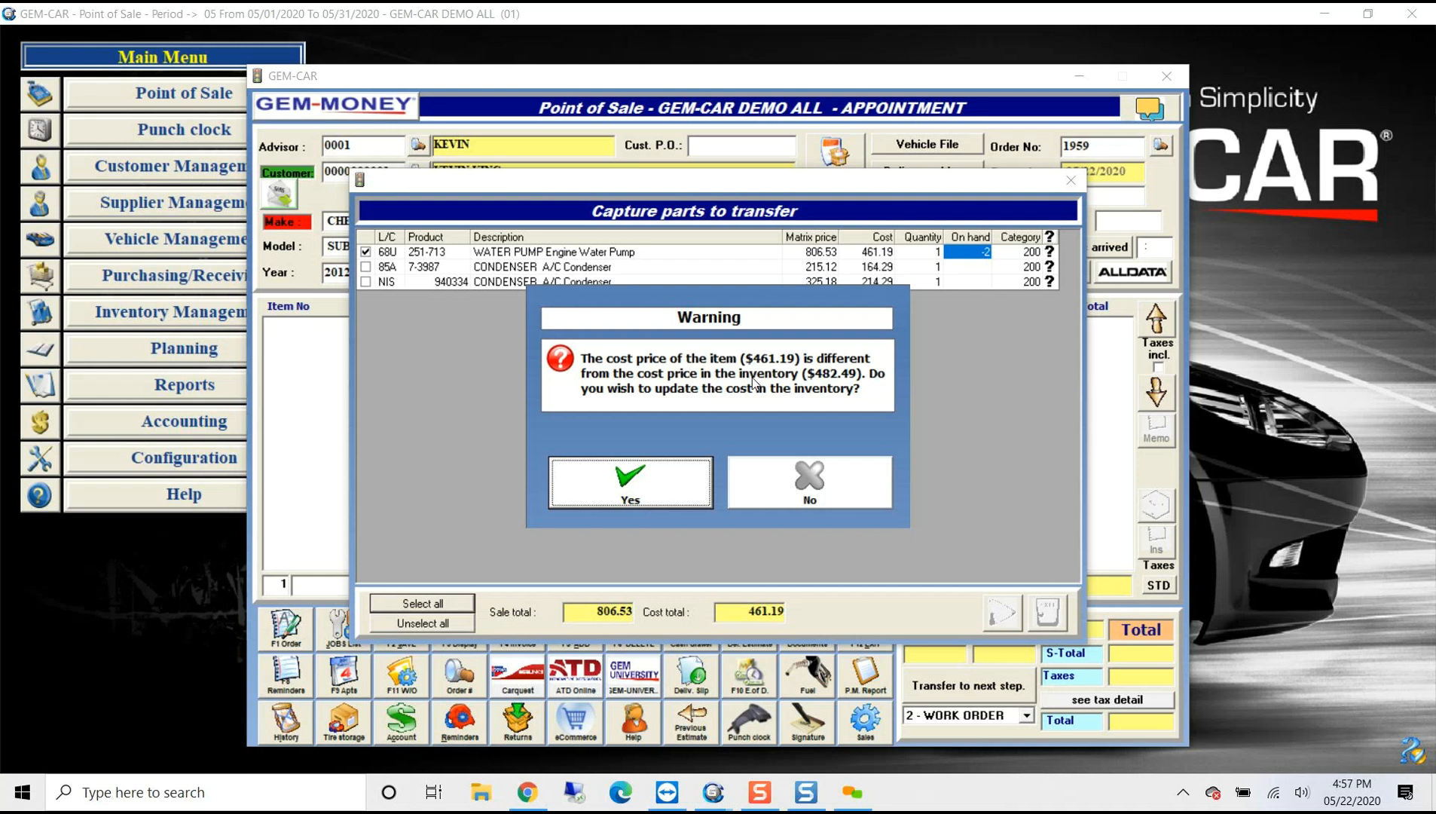
pyautogui.click(630, 499)
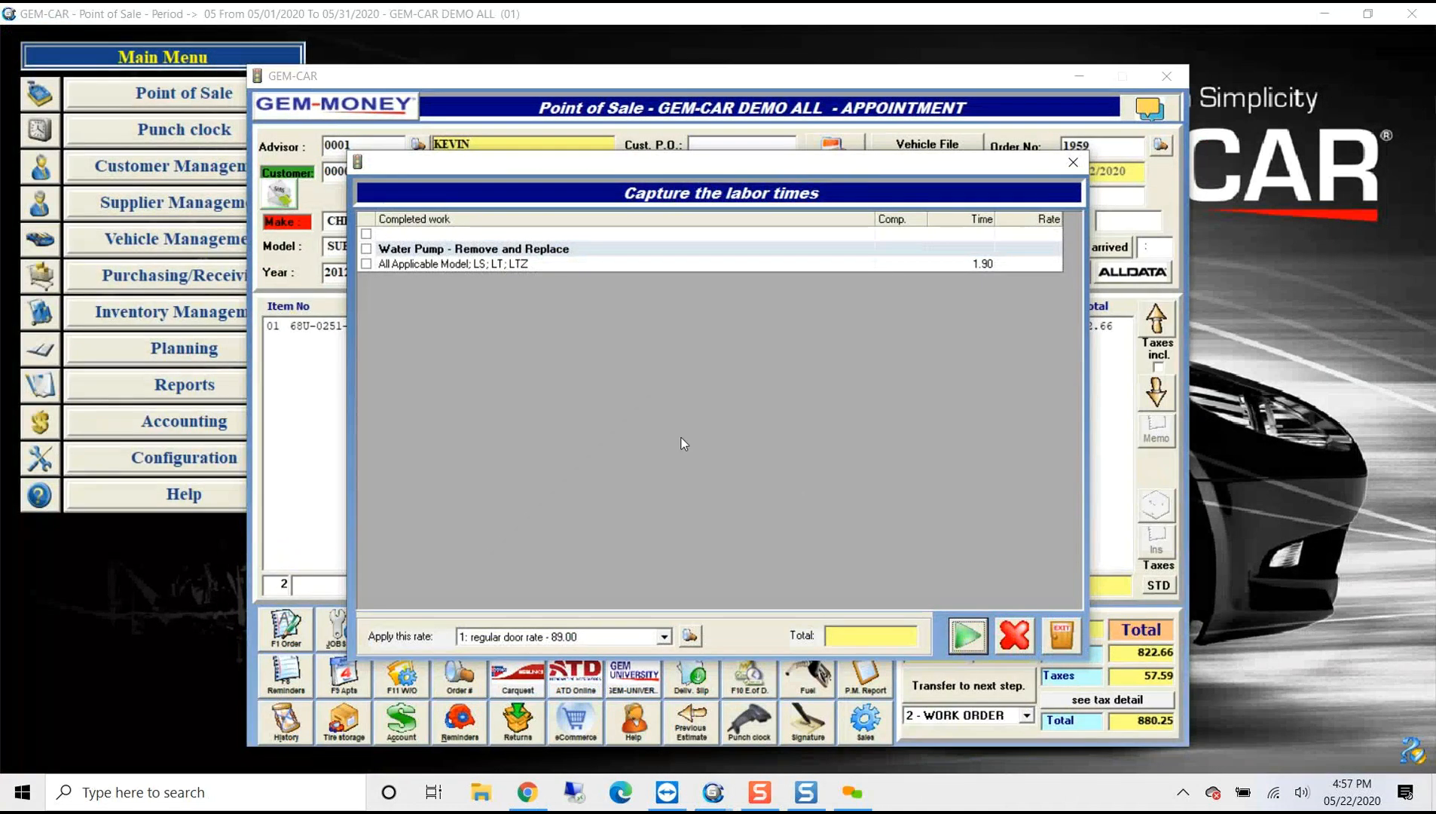
pyautogui.moveTo(389, 270)
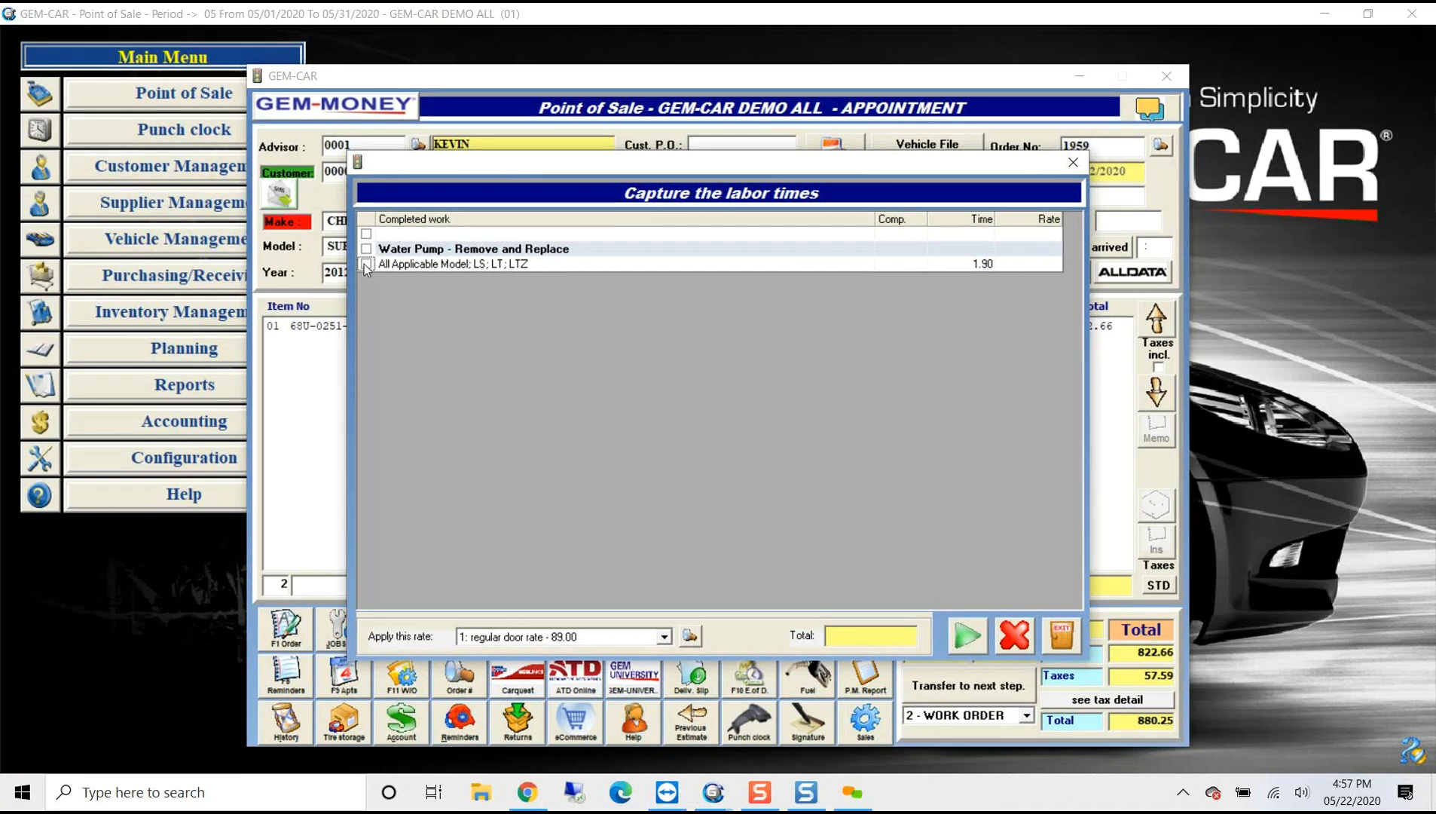
# Transfer the 1.90-hour water pump labor at the regular door rate of 89.00 to the order
pyautogui.click(366, 264)
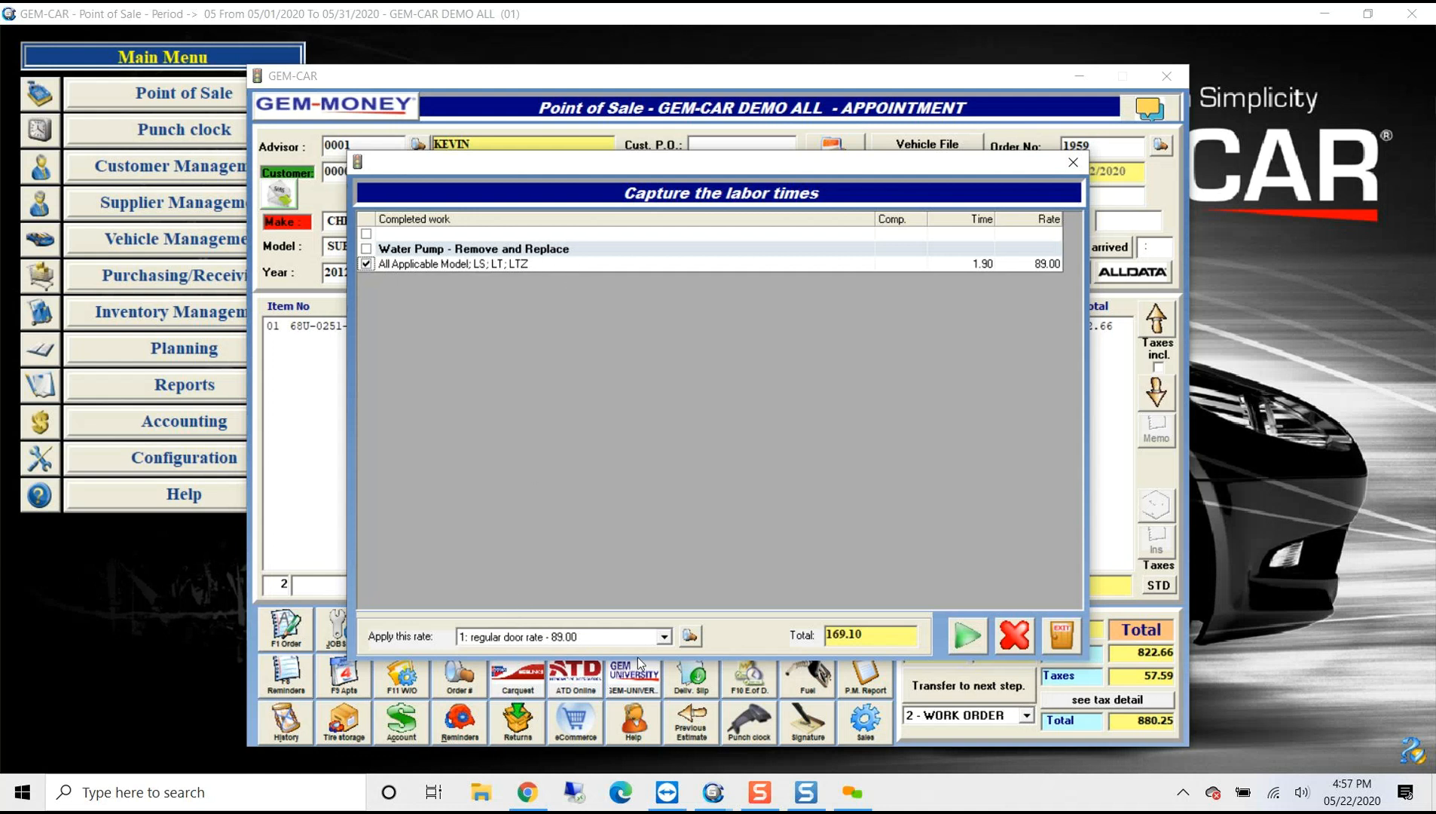
pyautogui.click(664, 636)
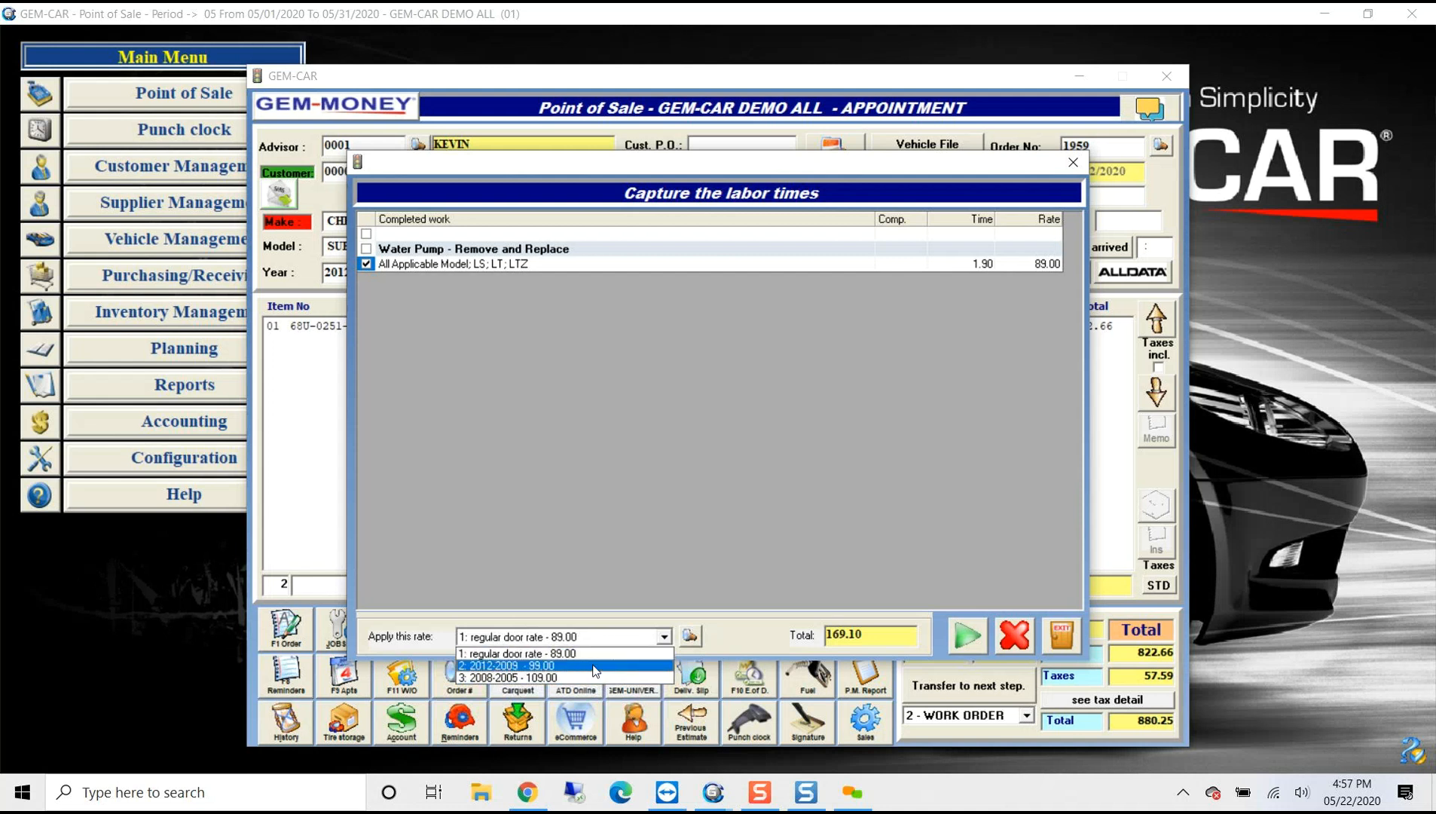
pyautogui.click(520, 653)
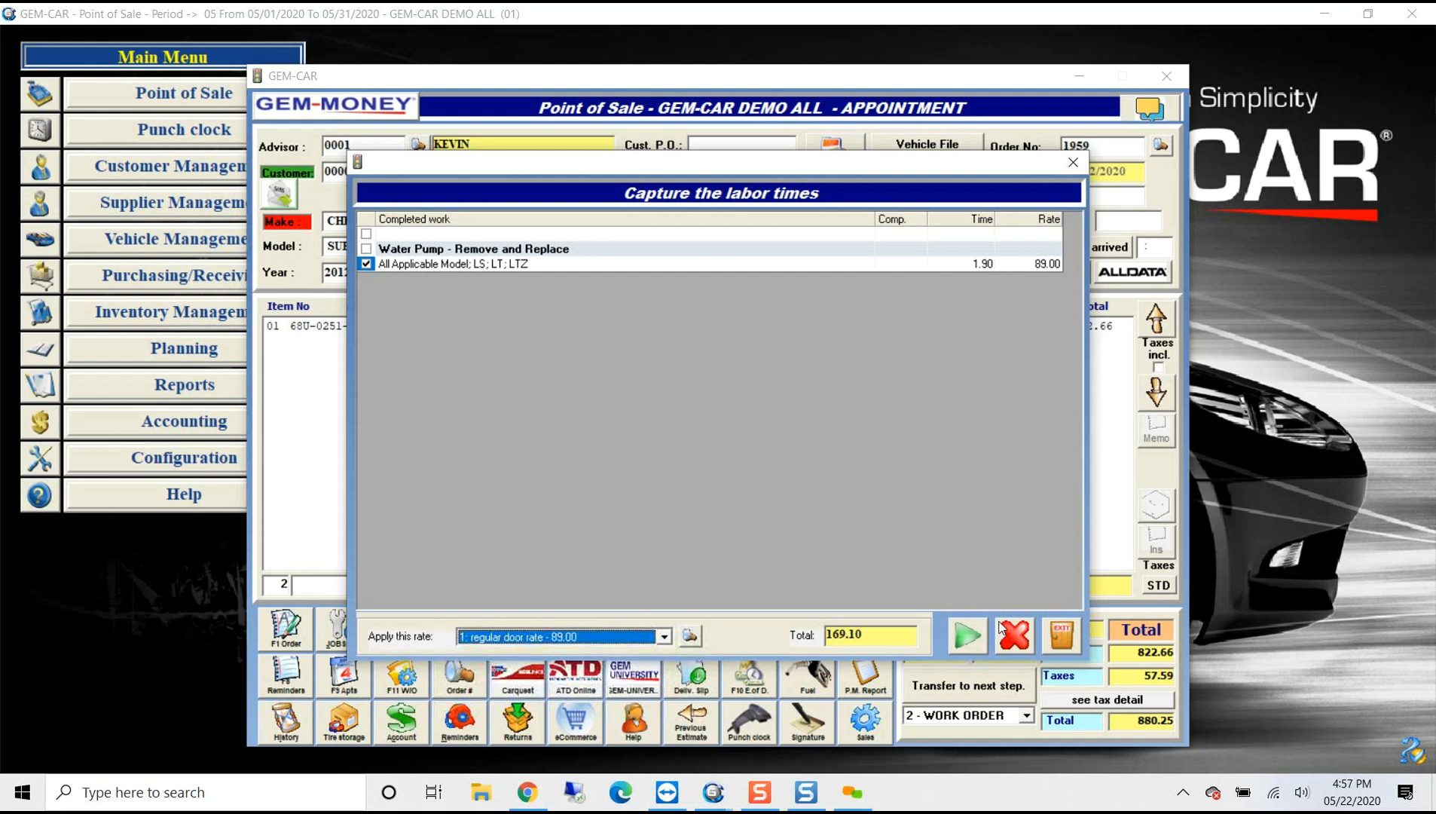
pyautogui.click(965, 634)
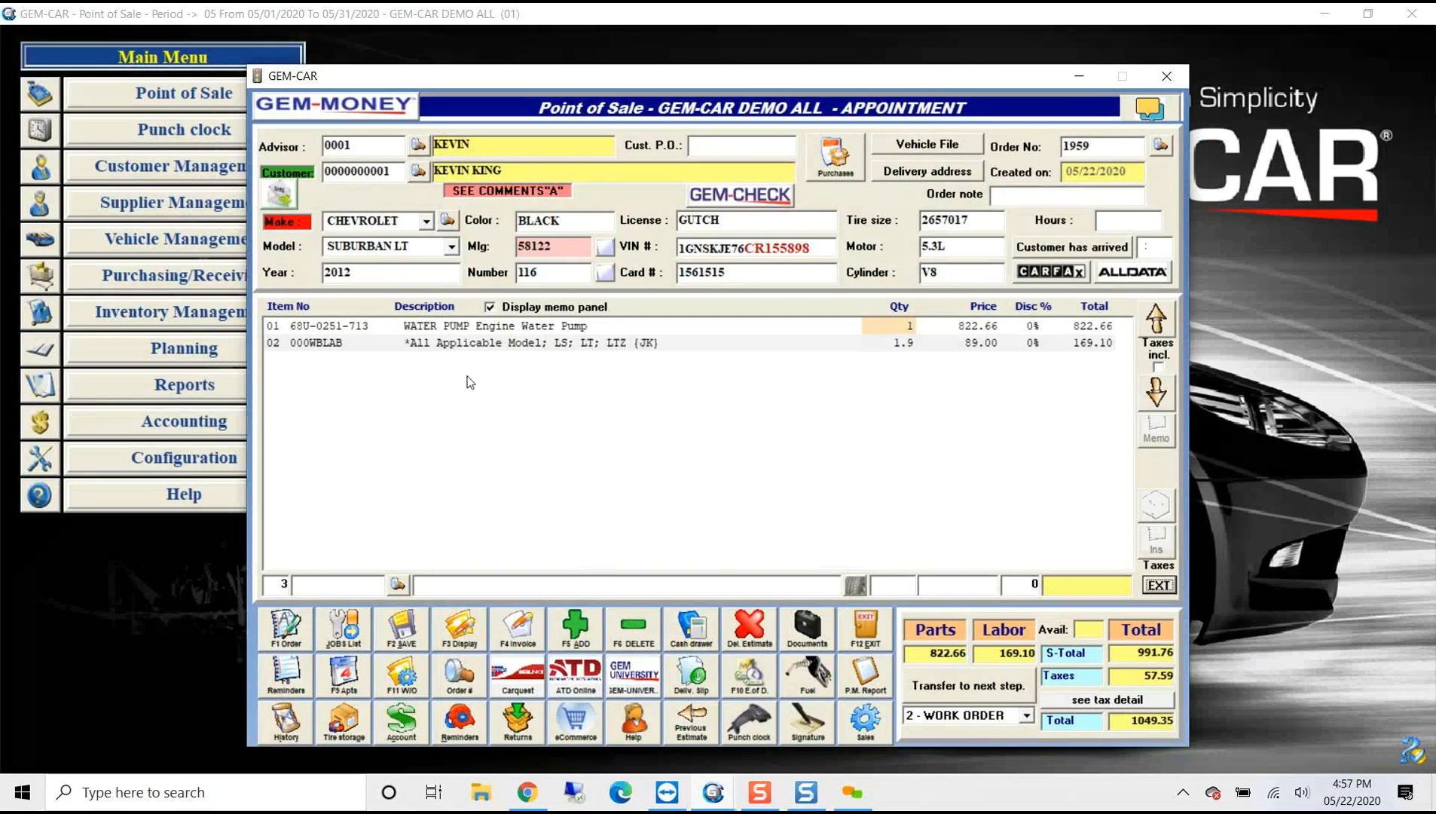
# Move the 1.9-hour labor line above the water pump part line
pyautogui.click(476, 342)
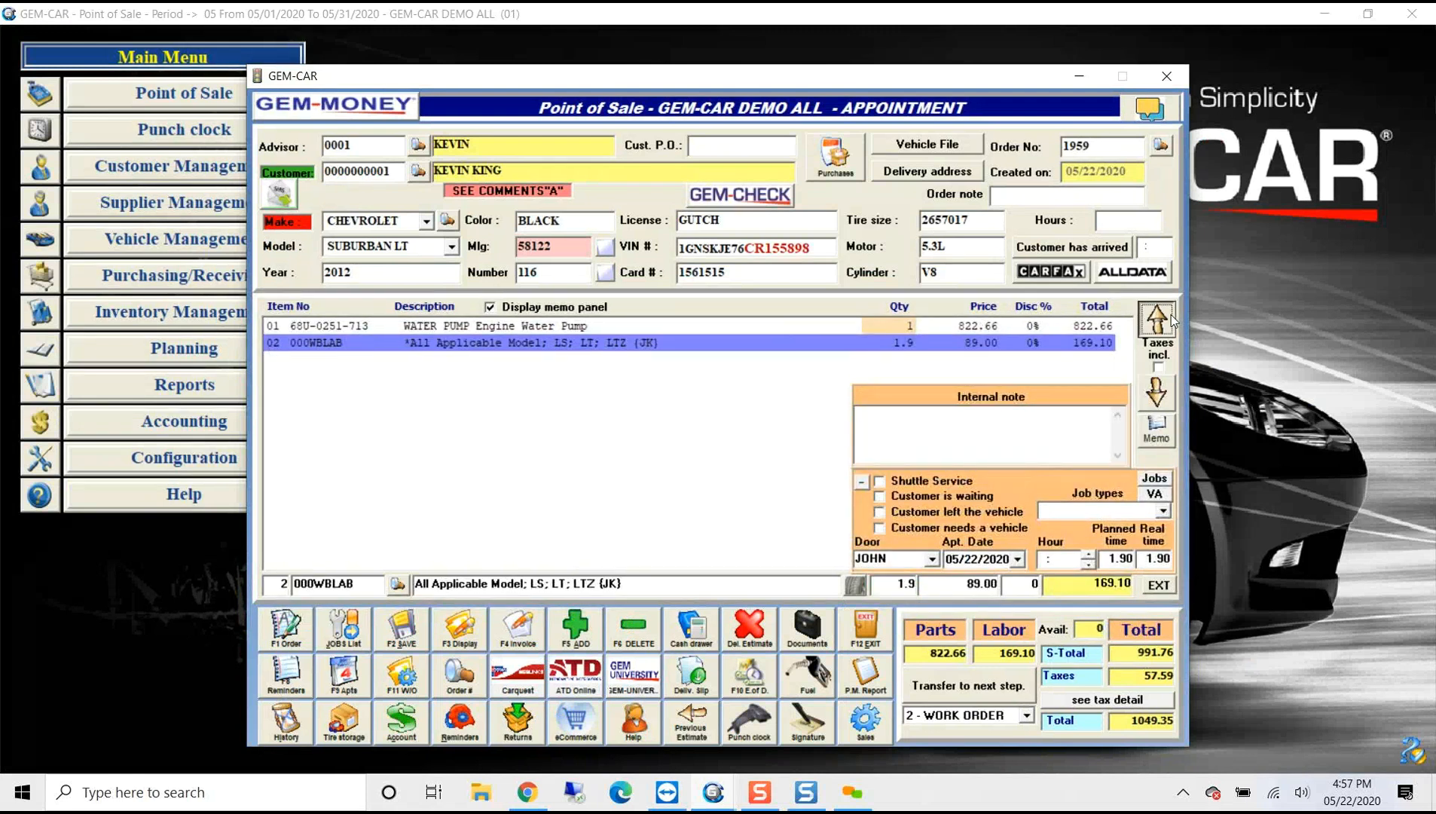
pyautogui.click(1156, 320)
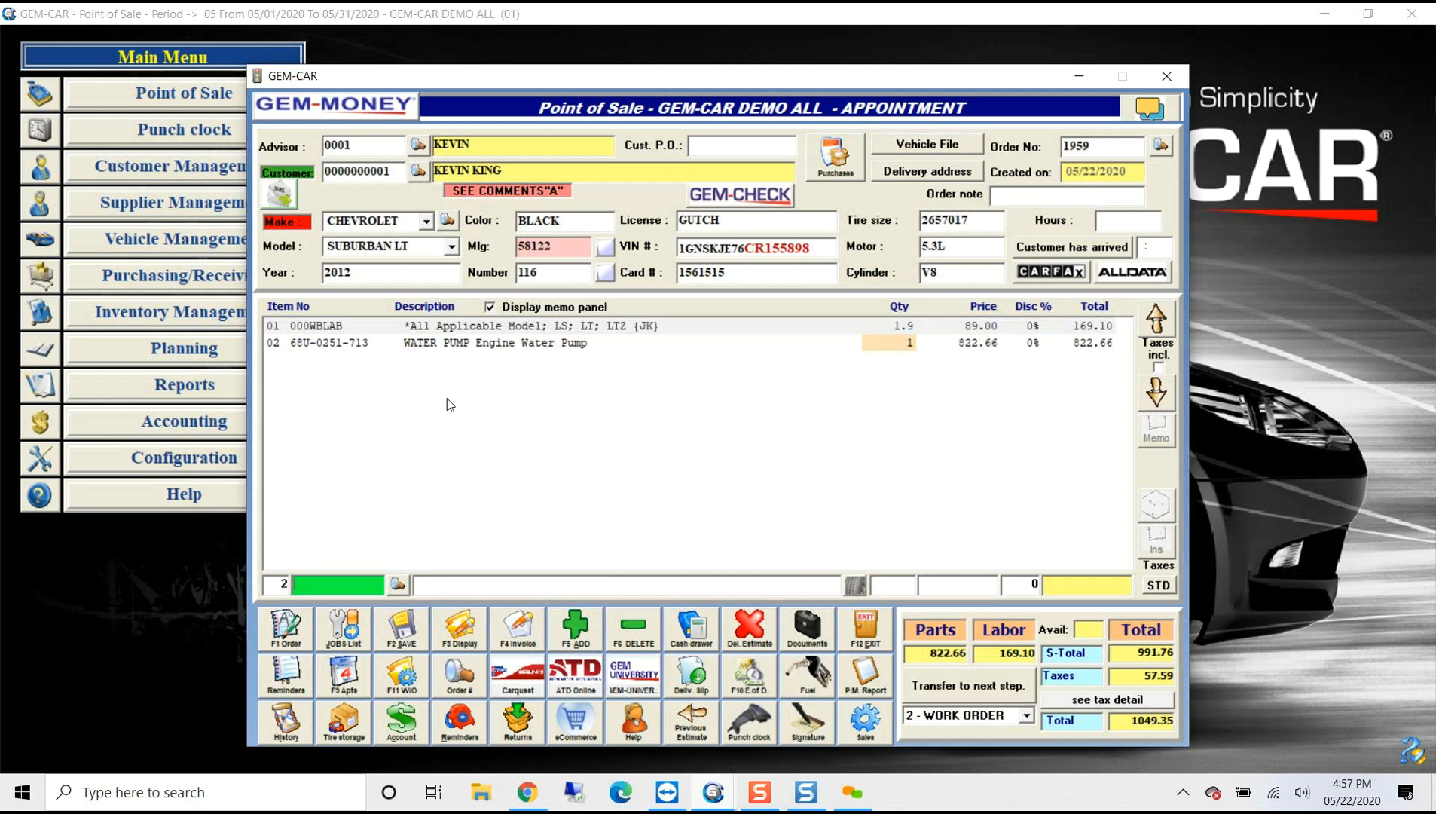
pyautogui.moveTo(419, 355)
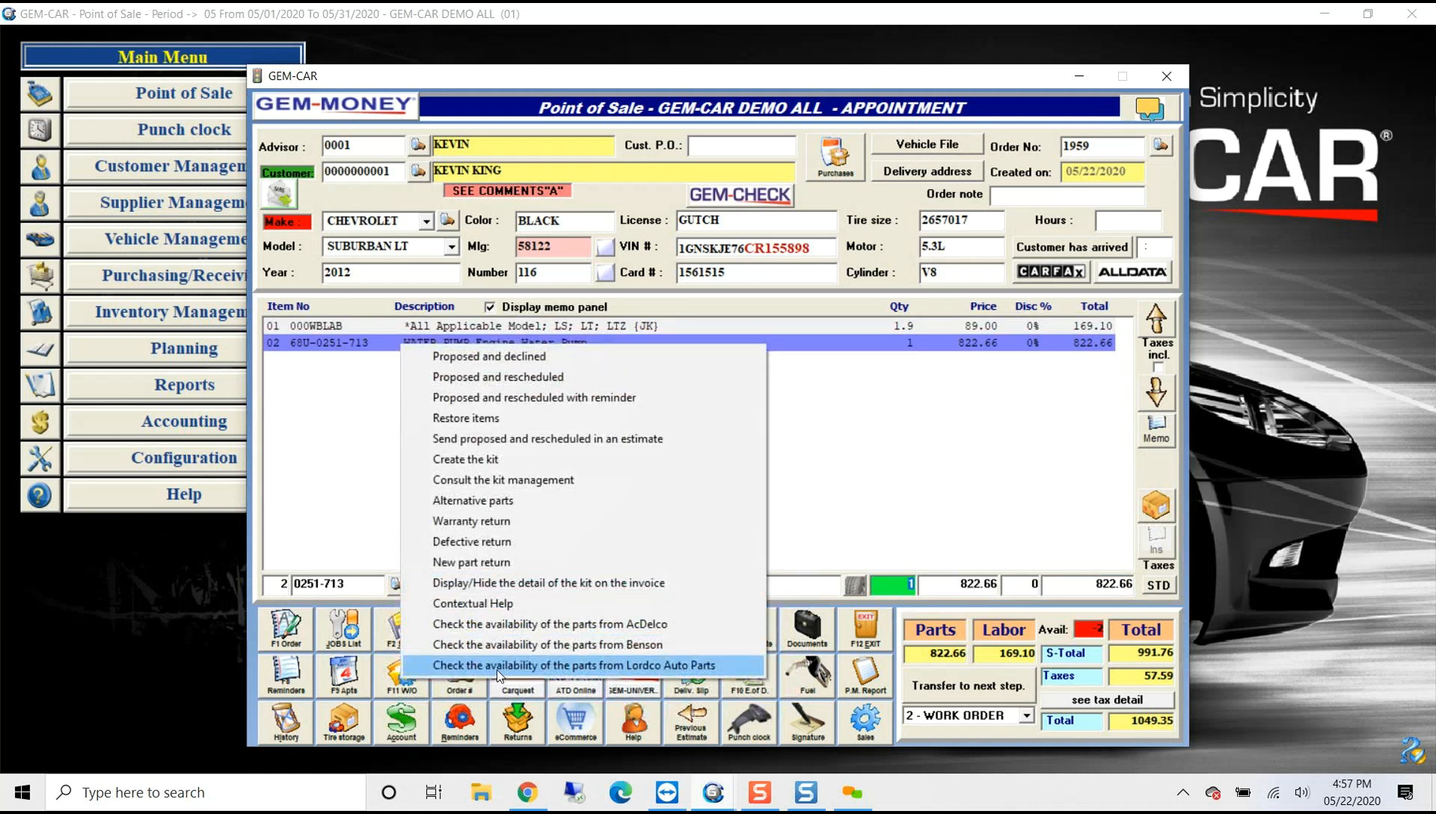
pyautogui.moveTo(581, 639)
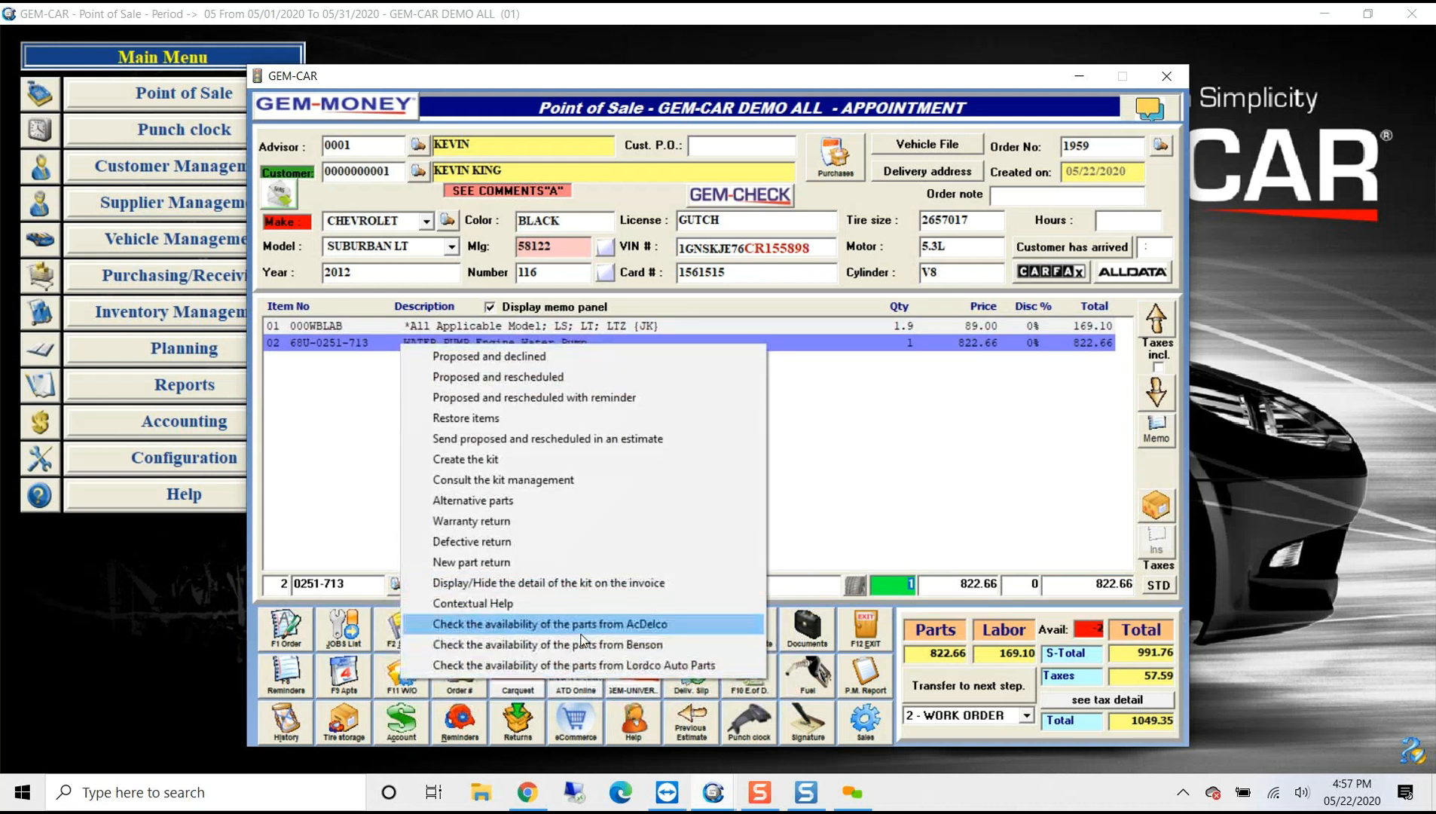
pyautogui.moveTo(579, 664)
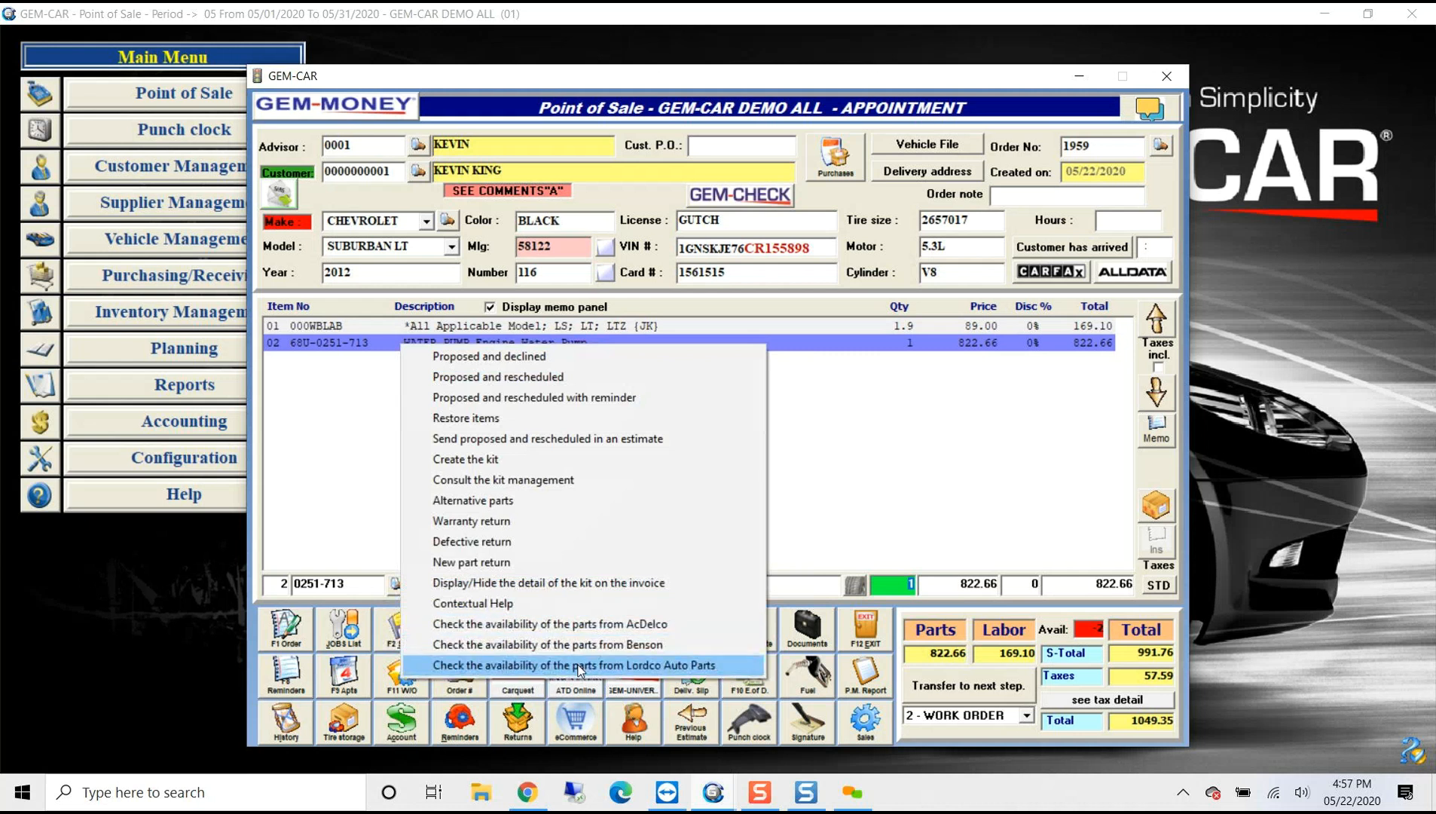
# Check the water pump's availability at Lordco Auto Parts from the part line's context menu
pyautogui.click(578, 665)
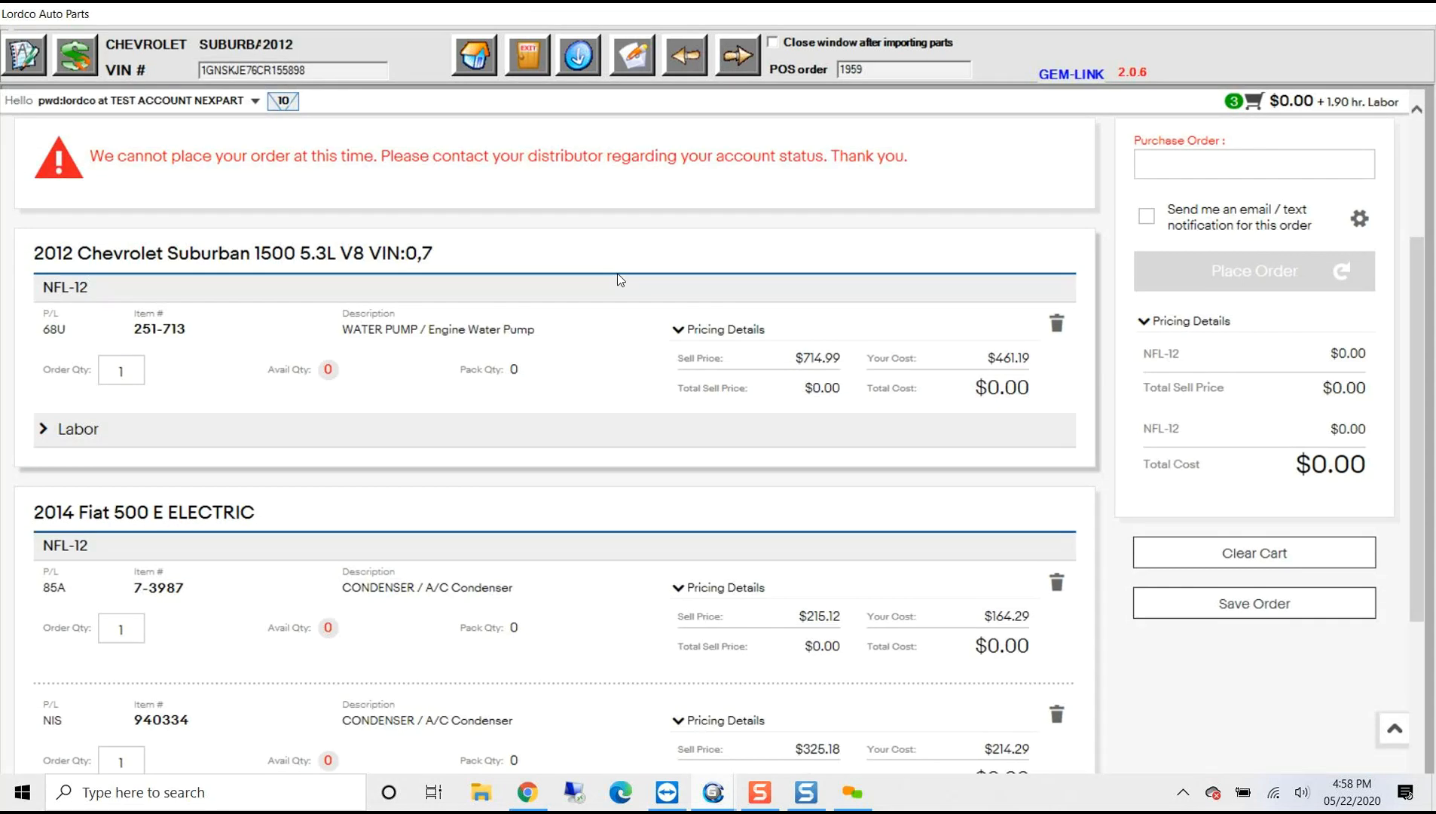
pyautogui.moveTo(586, 268)
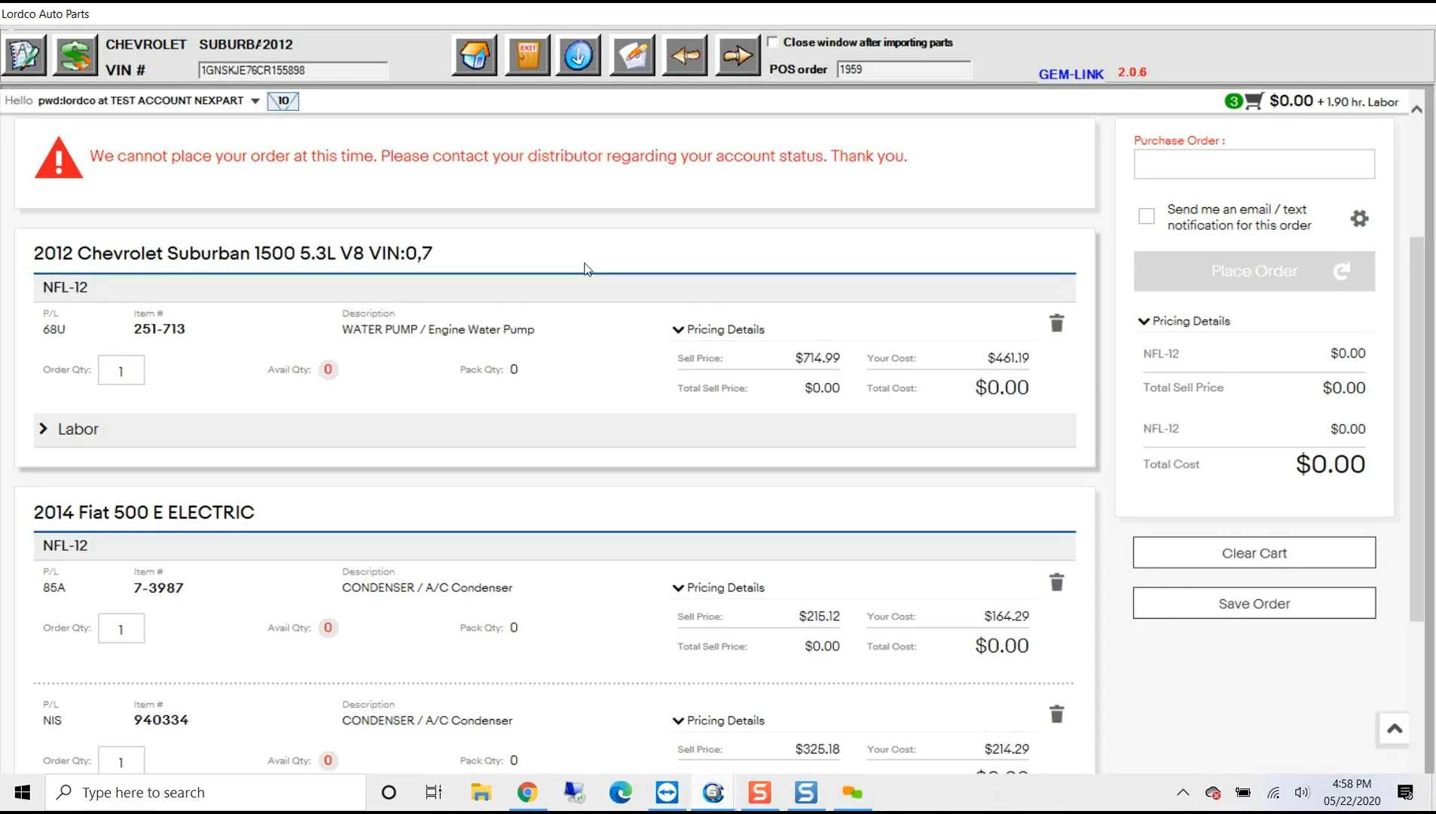
pyautogui.moveTo(559, 226)
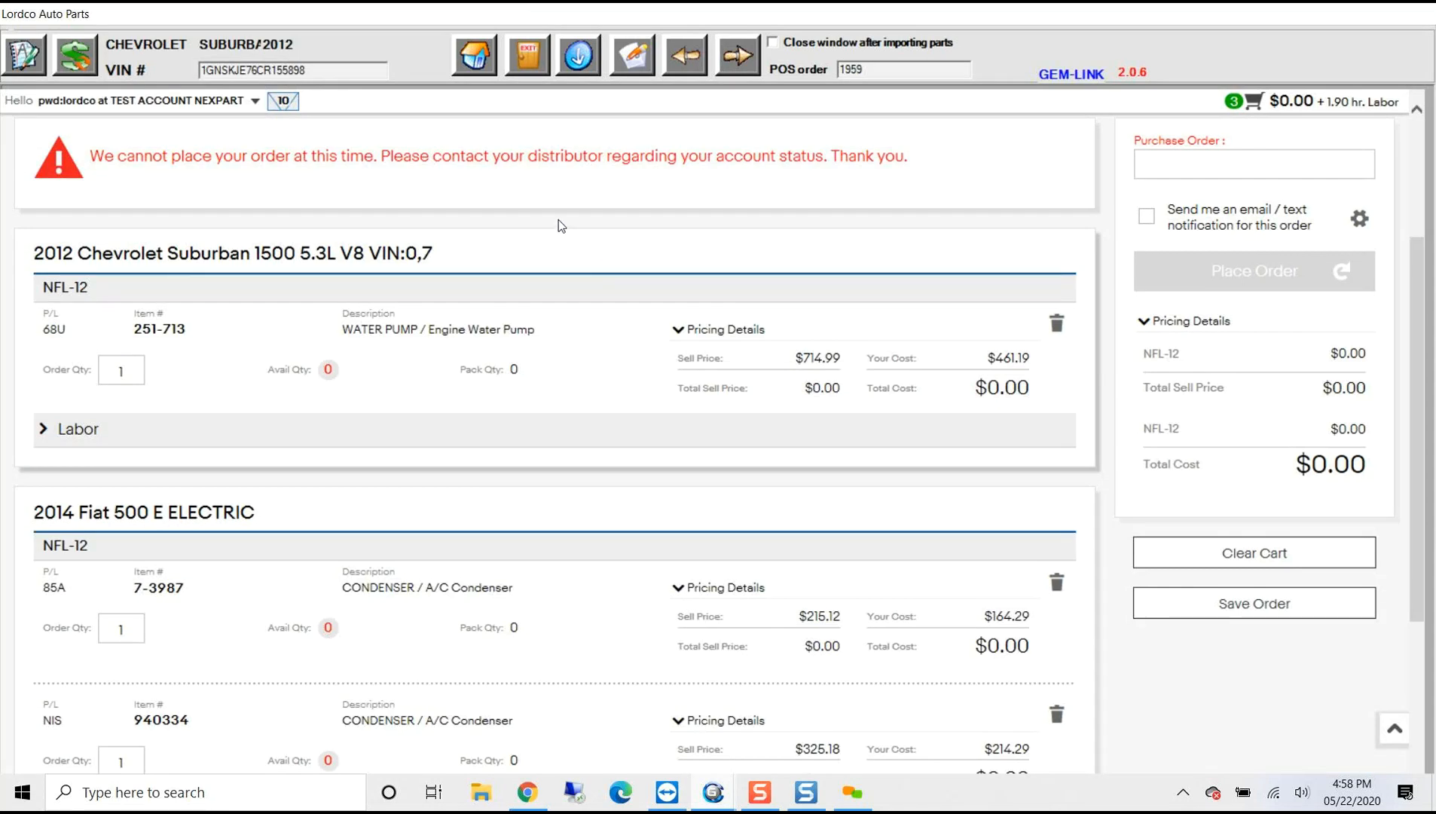